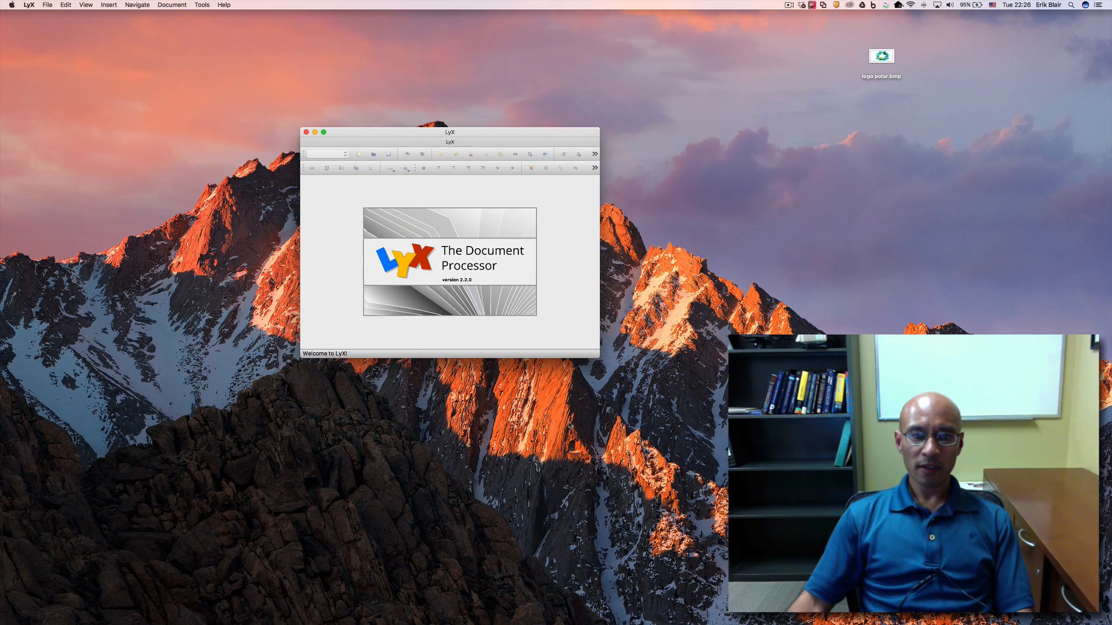
Reposition the LyX welcome window and bring up the File menu.
{"action": "left_click_drag", "start_coordinate": [449, 132], "coordinate": [433, 126]}
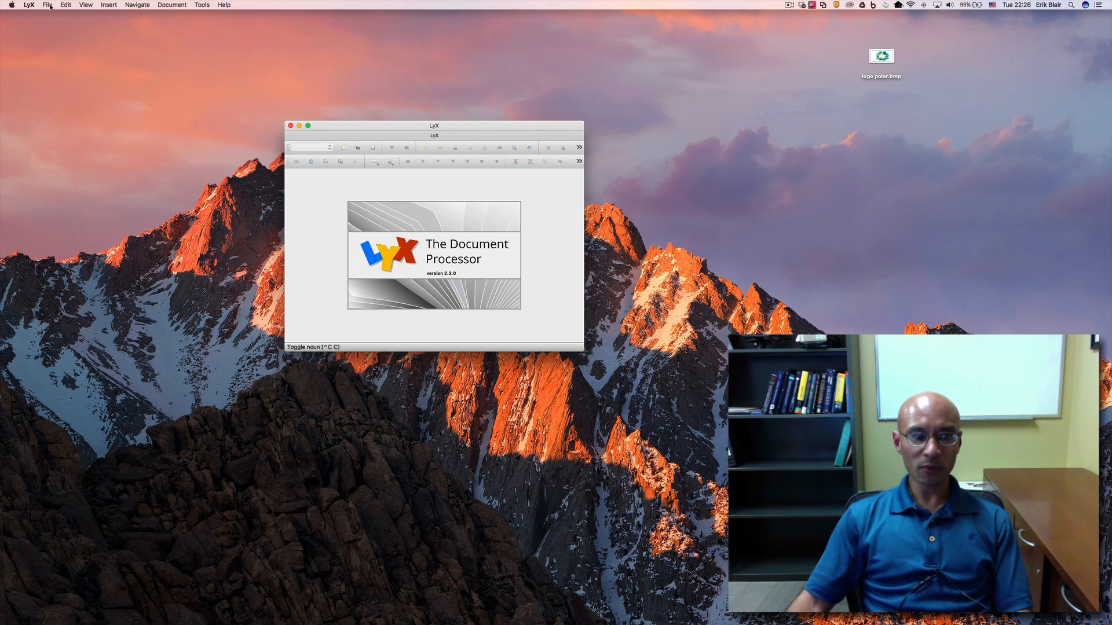
{"action": "left_click", "coordinate": [47, 5]}
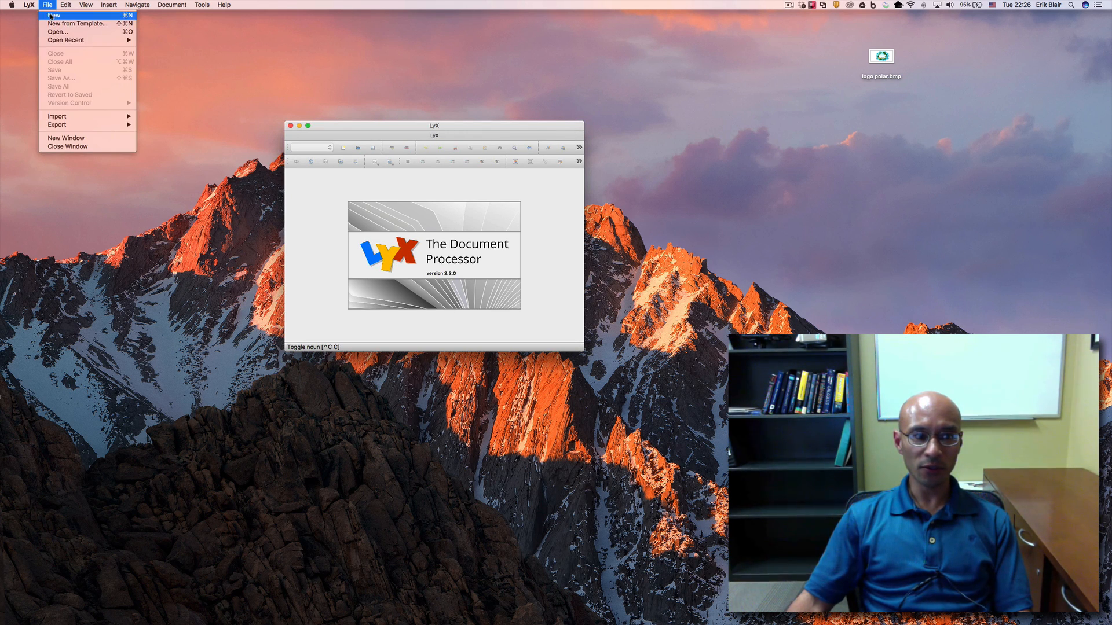
Create a new document with the hello-world line and 'Force is equal to mass times acceleration.'.
{"action": "left_click", "coordinate": [53, 15]}
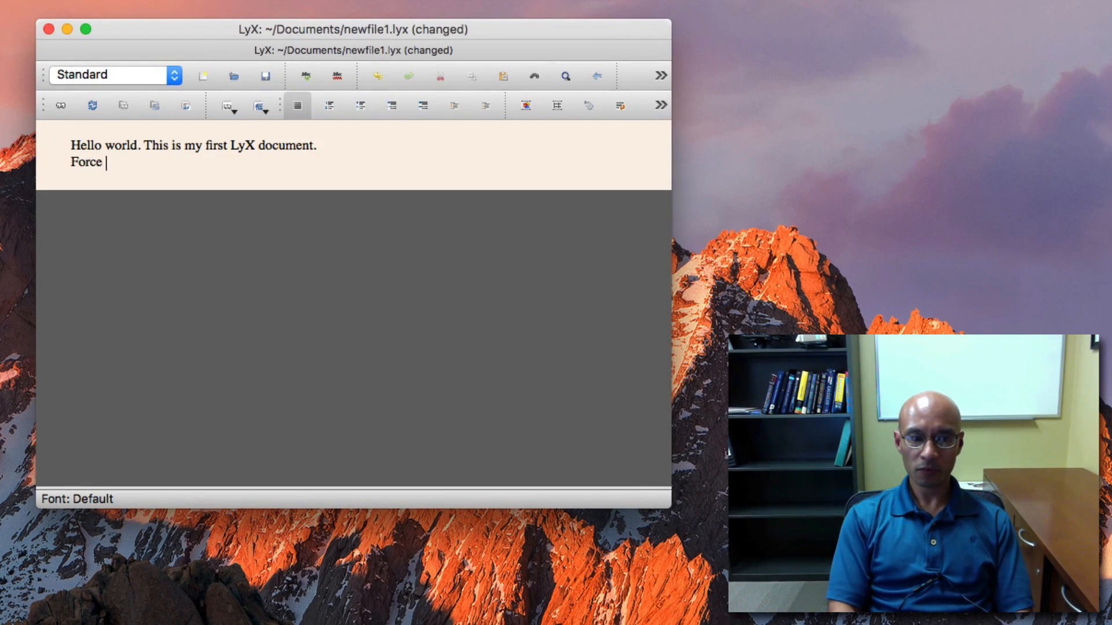
{"action": "type", "text": "is equal to mass times acceleration."}
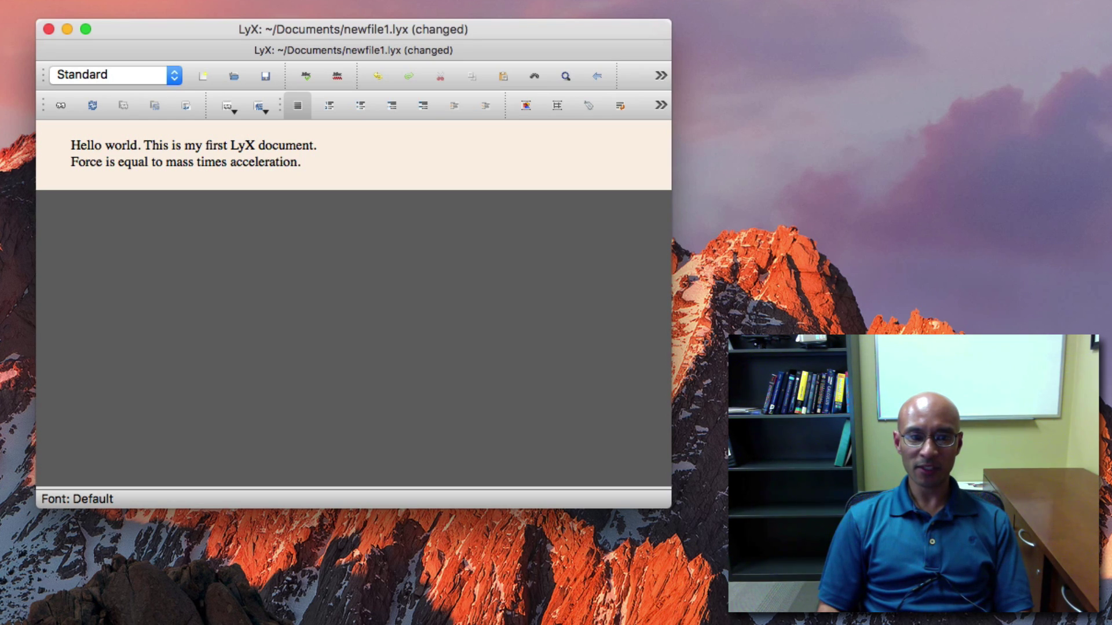
{"action": "left_click", "coordinate": [311, 145]}
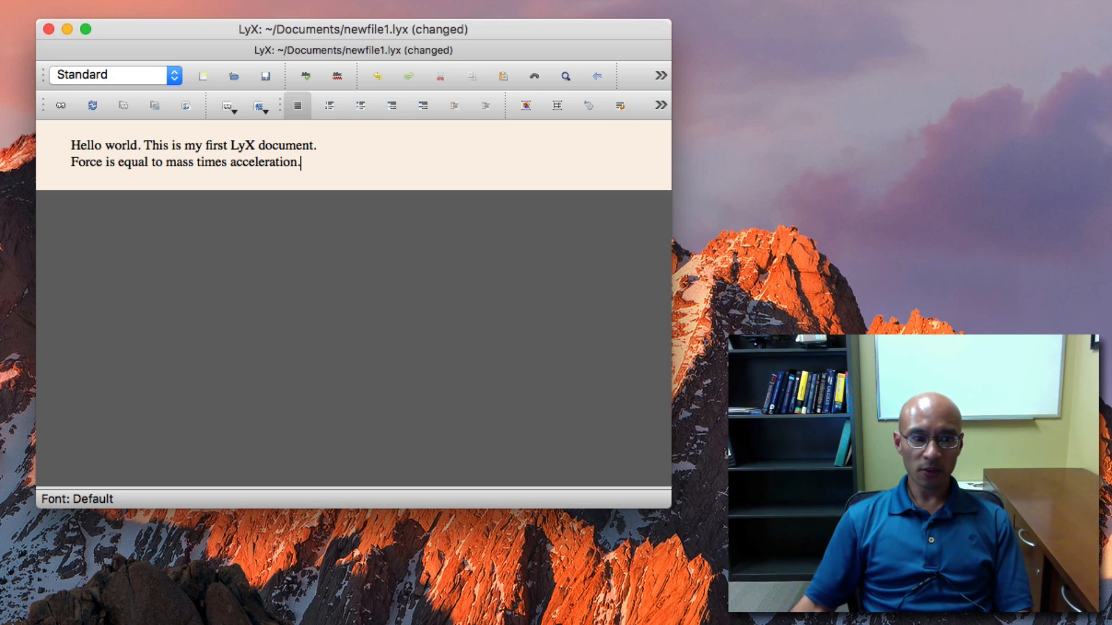
{"action": "mouse_move", "coordinate": [60, 104]}
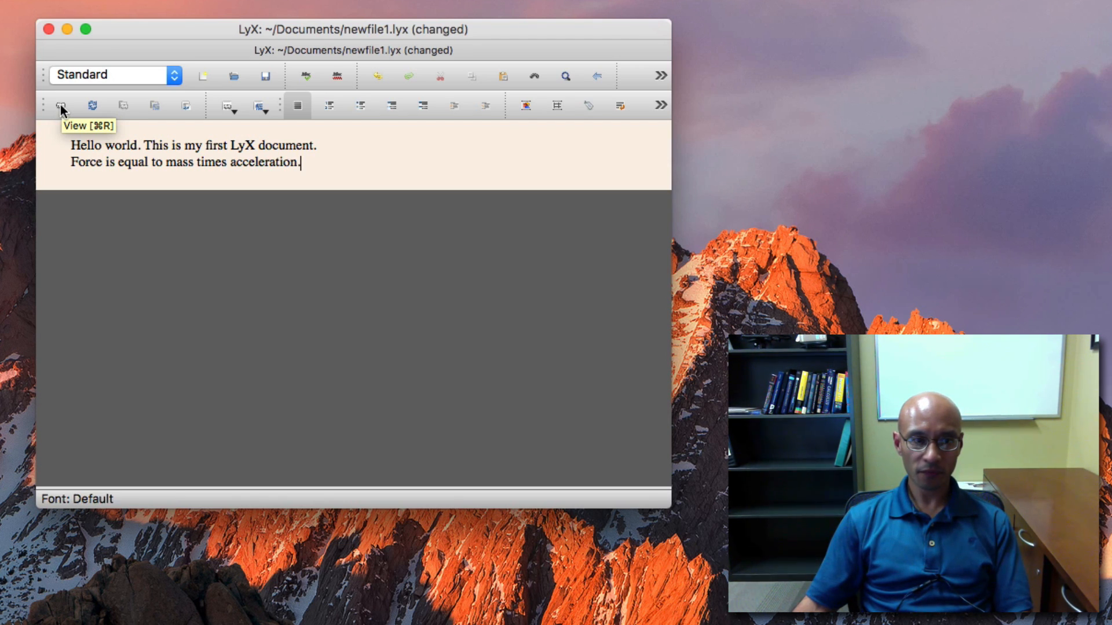
Preview the typeset PDF, saving the file as IntroLyX in the introductionLyX folder.
{"action": "left_click", "coordinate": [60, 105]}
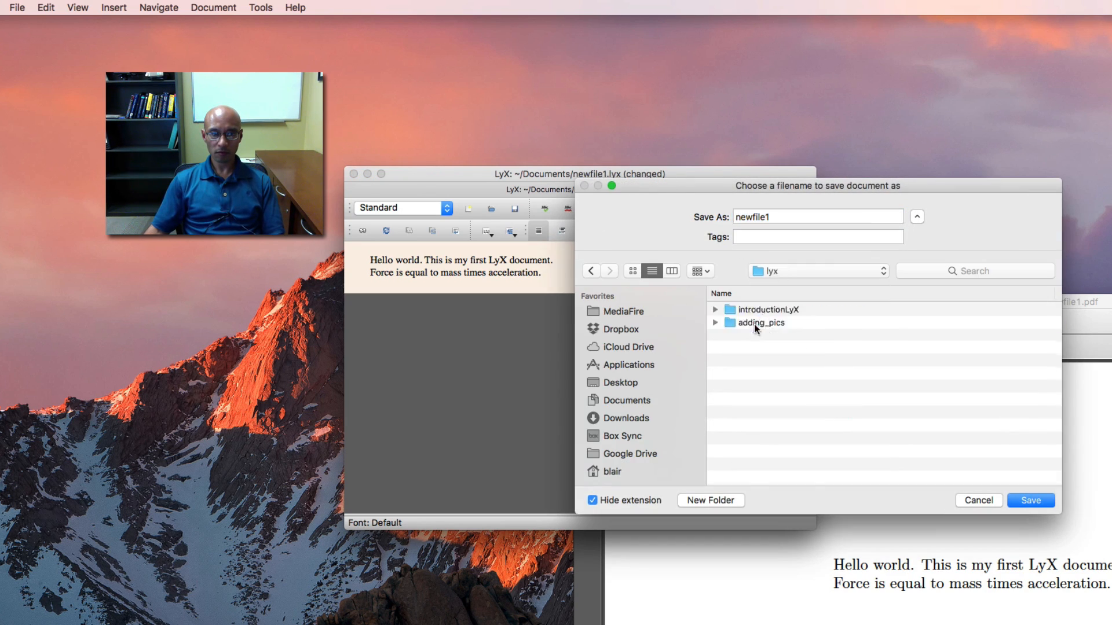
{"action": "left_click", "coordinate": [1030, 500]}
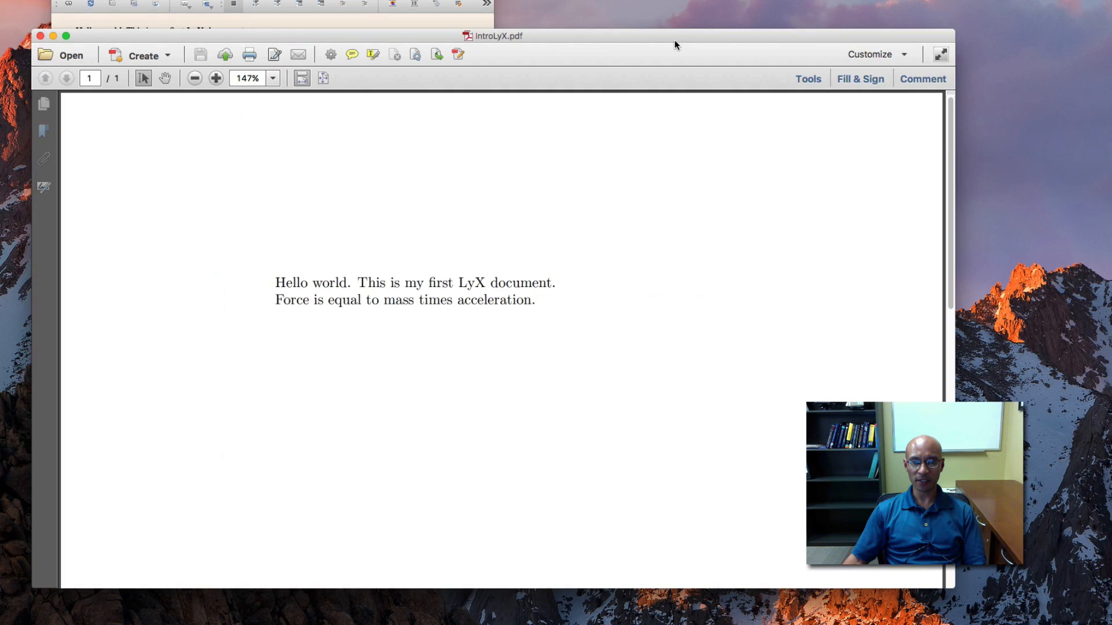
{"action": "mouse_move", "coordinate": [555, 38]}
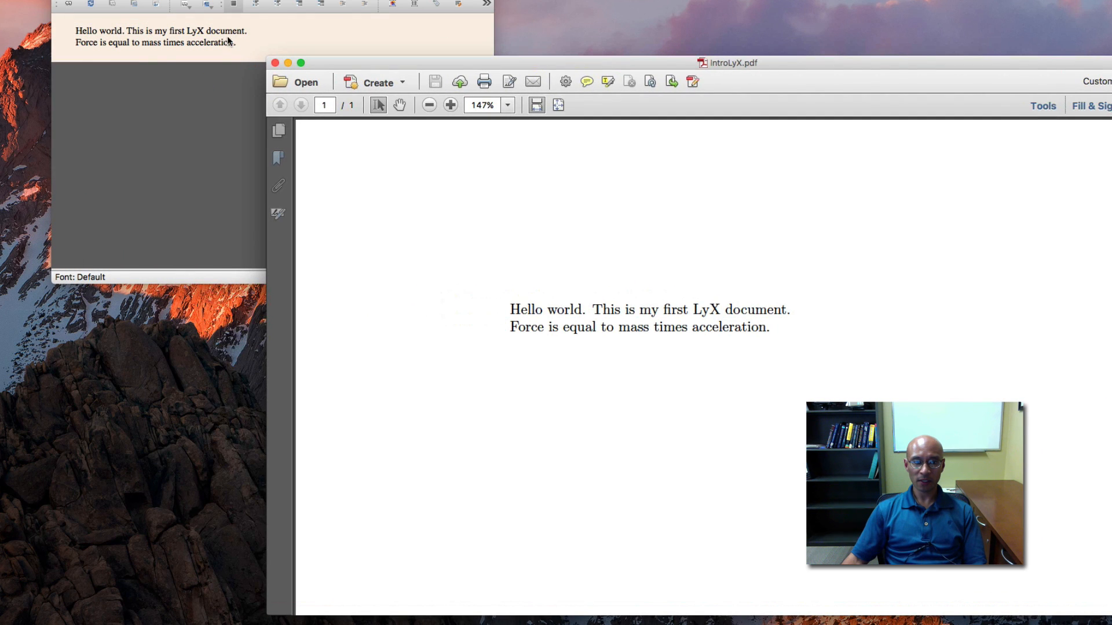
{"action": "mouse_move", "coordinate": [318, 66]}
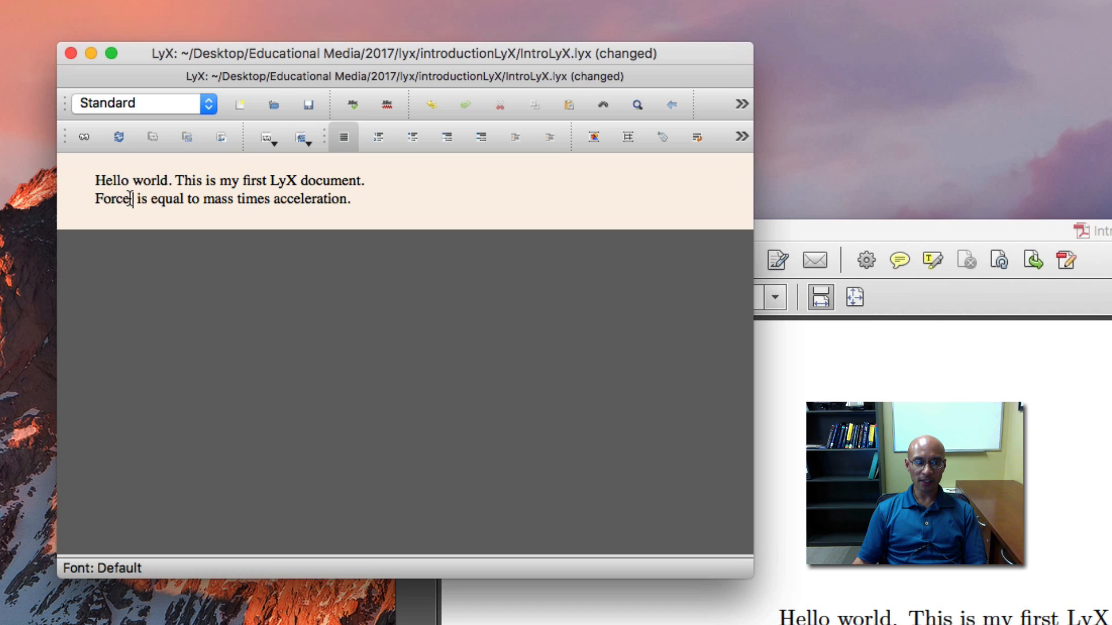
{"action": "mouse_move", "coordinate": [455, 205]}
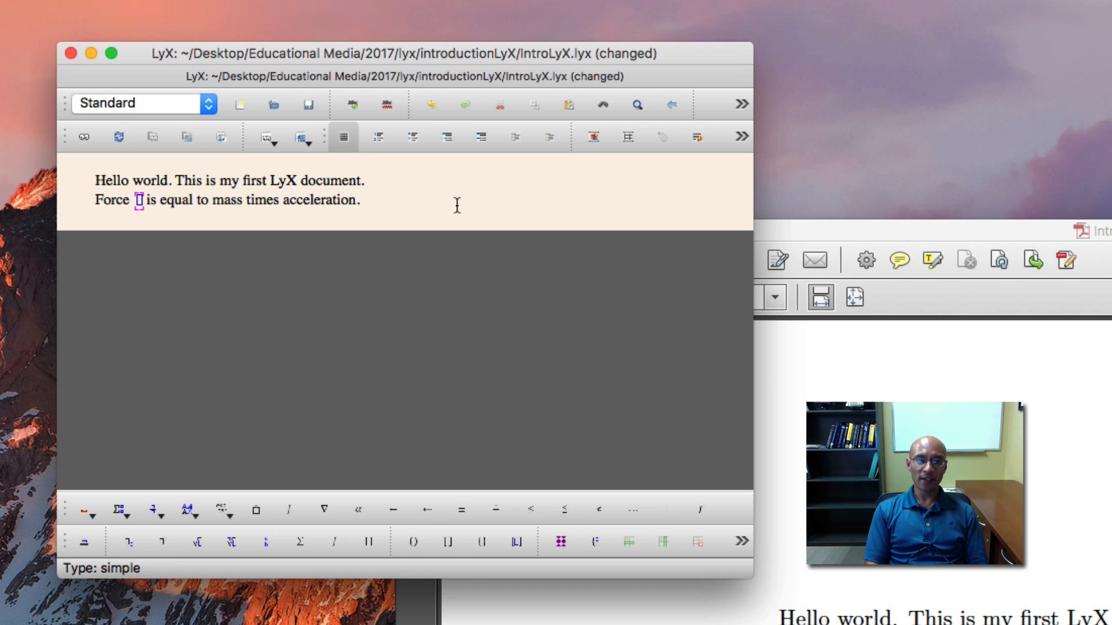
Insert inline math F after force and m after mass, add a closing colon, and save.
{"action": "type", "text": "F"}
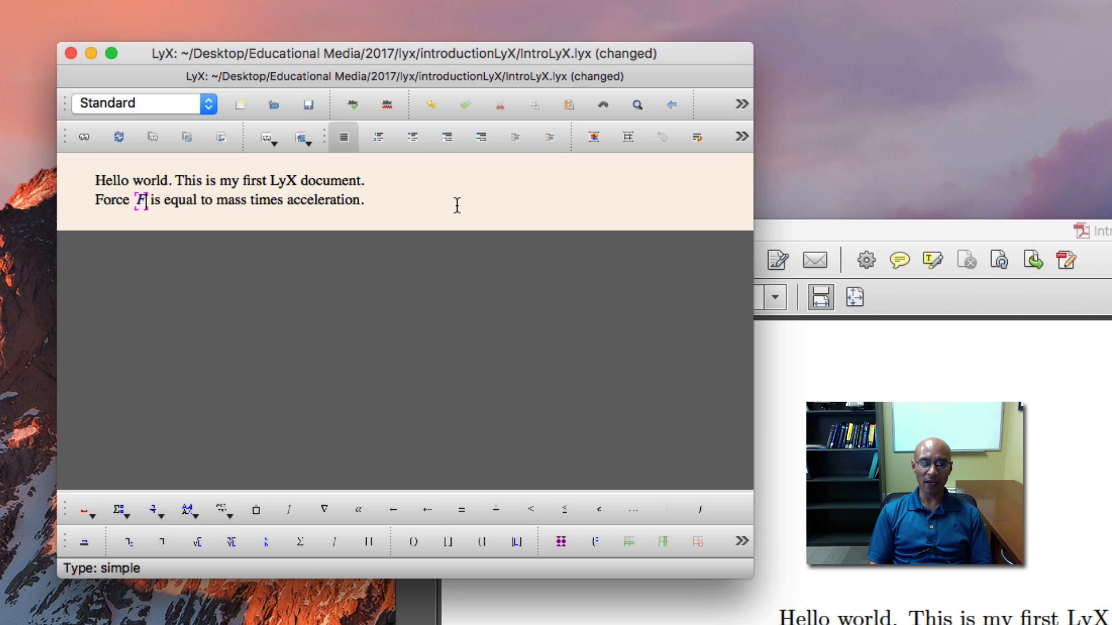
{"action": "left_click", "coordinate": [157, 199]}
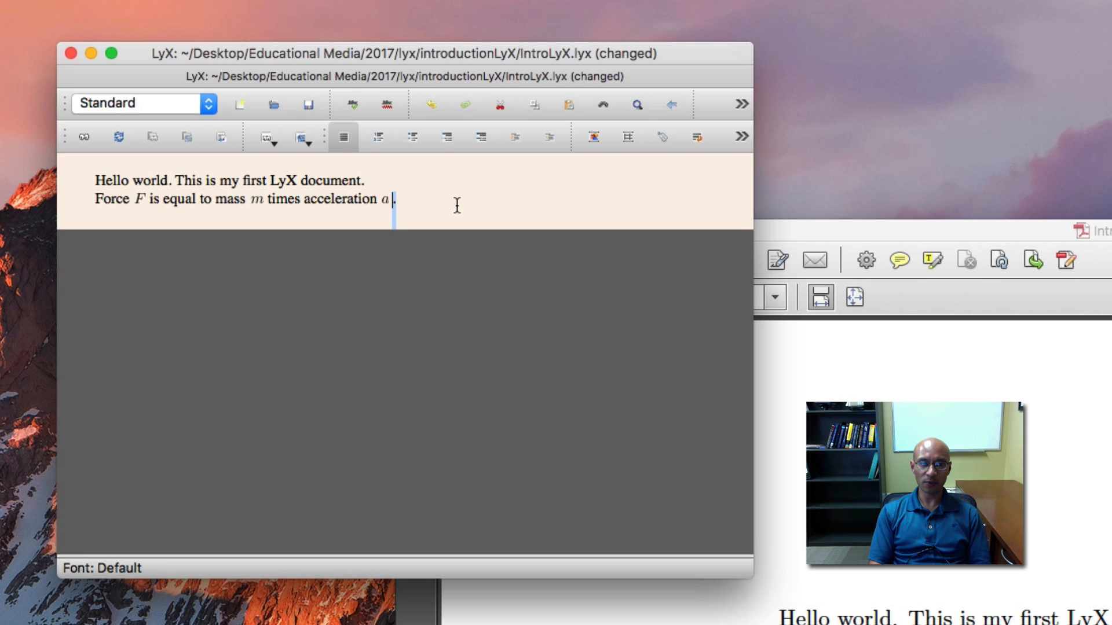
{"action": "type", "text": ":"}
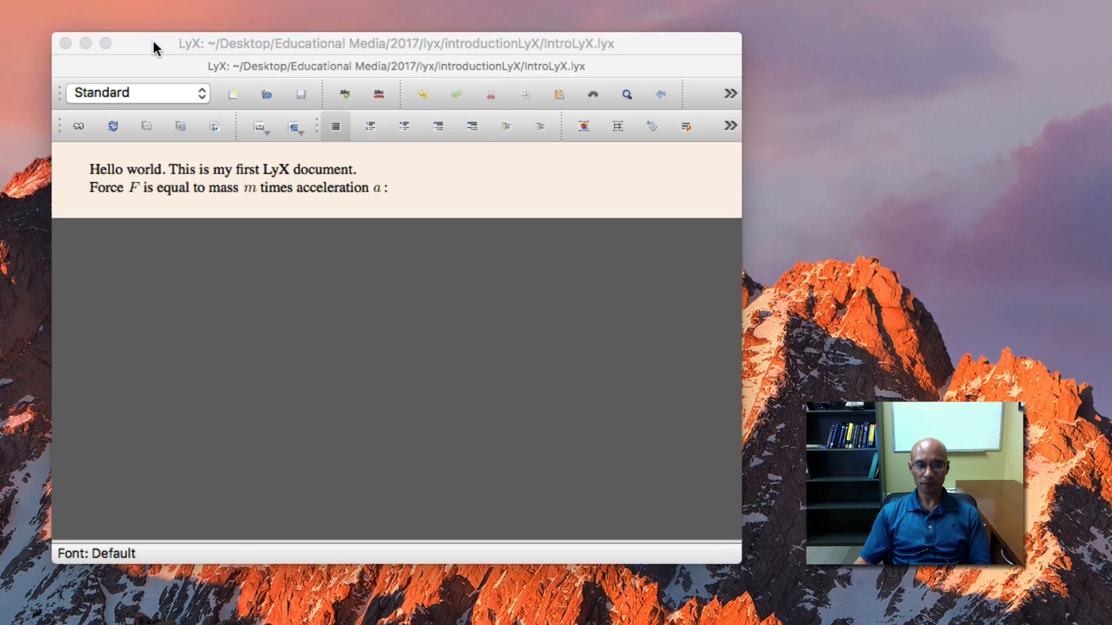
Below the colon sentence, insert the display equation F = ma. and save.
{"action": "left_click", "coordinate": [390, 188]}
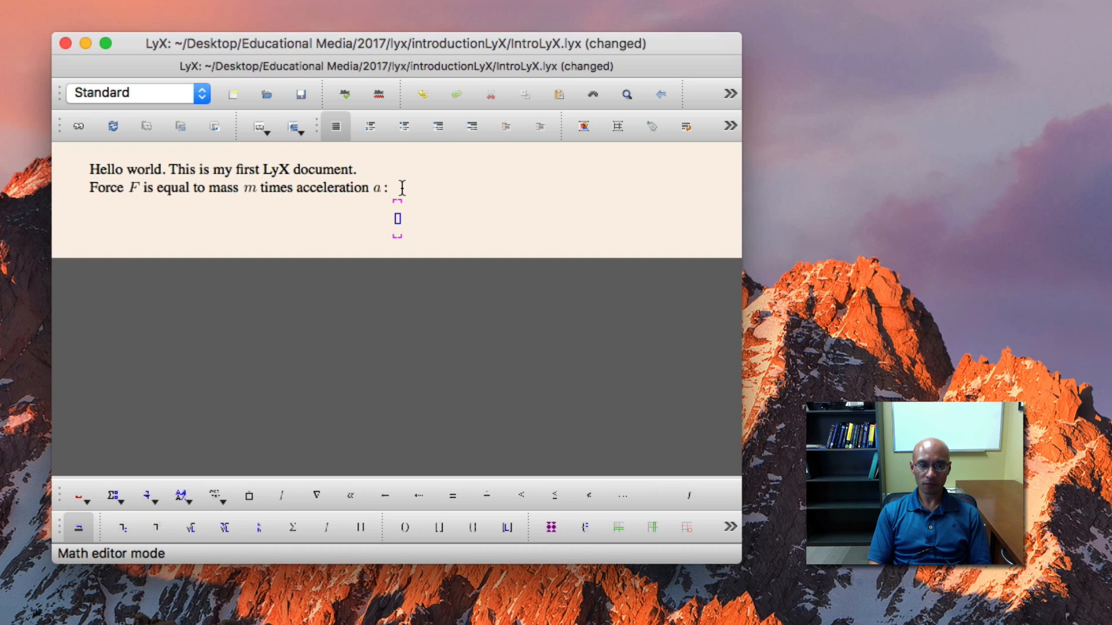
{"action": "type", "text": "F="}
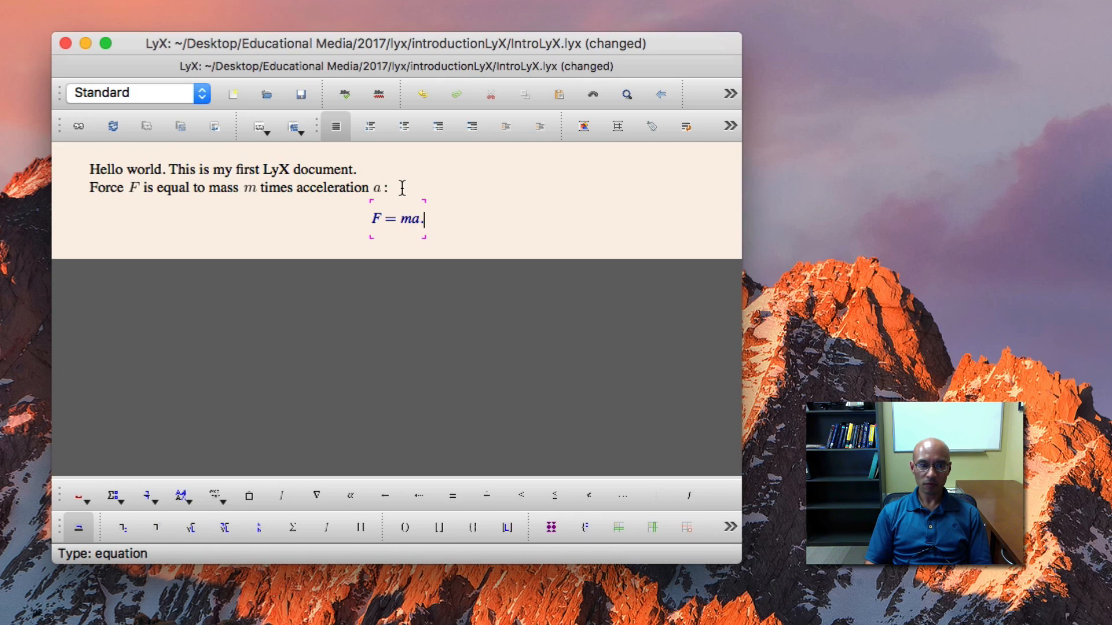
{"action": "left_click", "coordinate": [463, 179]}
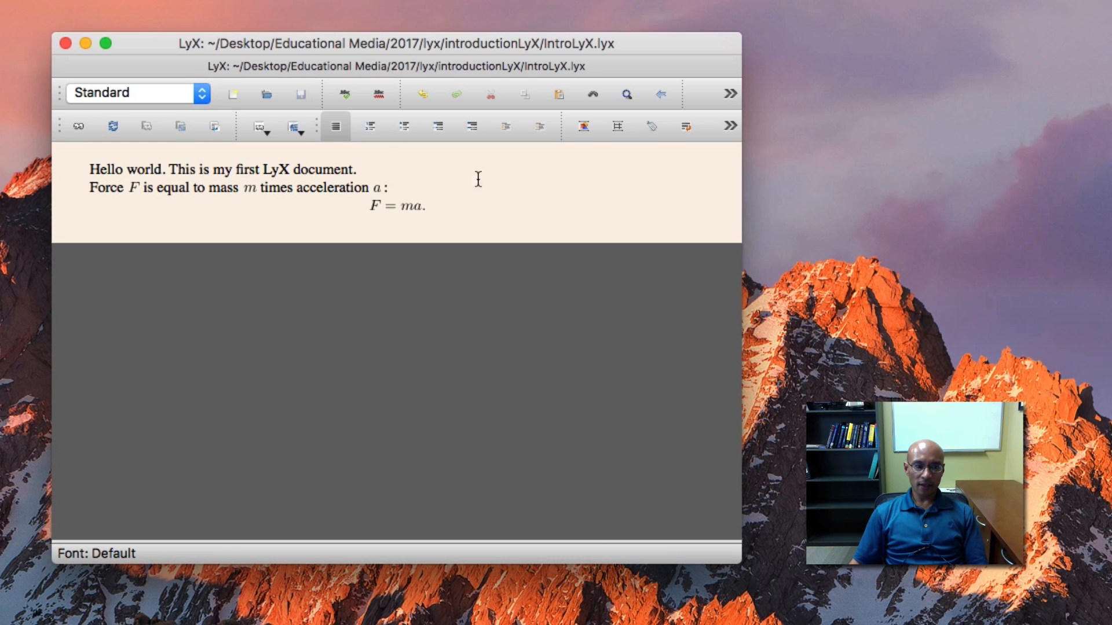
{"action": "mouse_move", "coordinate": [438, 158]}
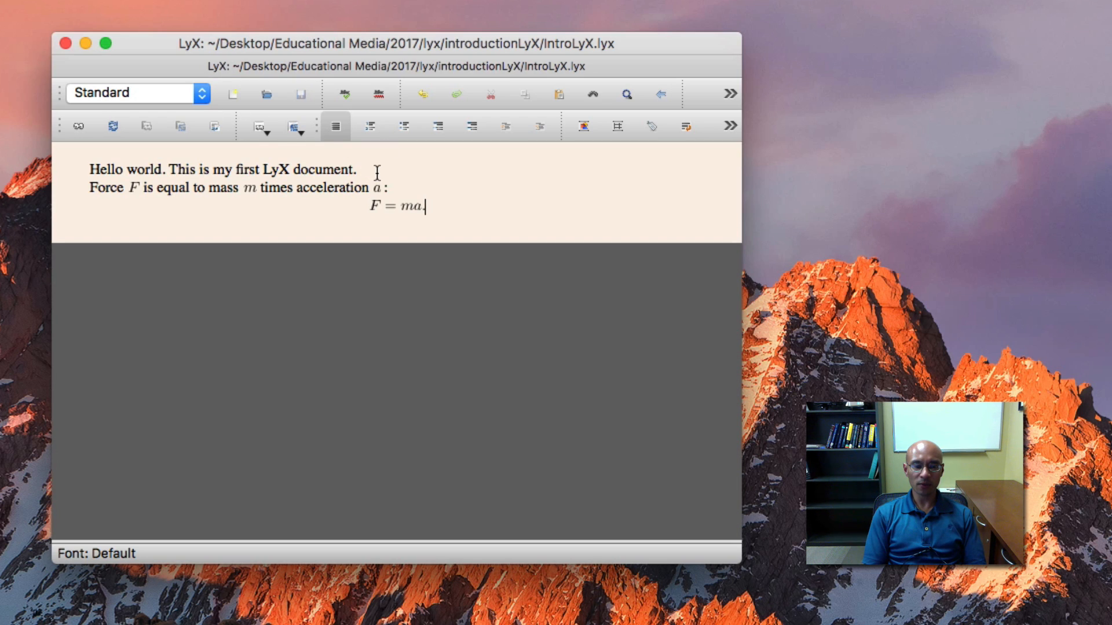
Write the velocity paragraph about x(t) with a displayed fraction for v(t) = dx/dt.
{"action": "type", "text": "."}
{"action": "type", "text": "Let x"}
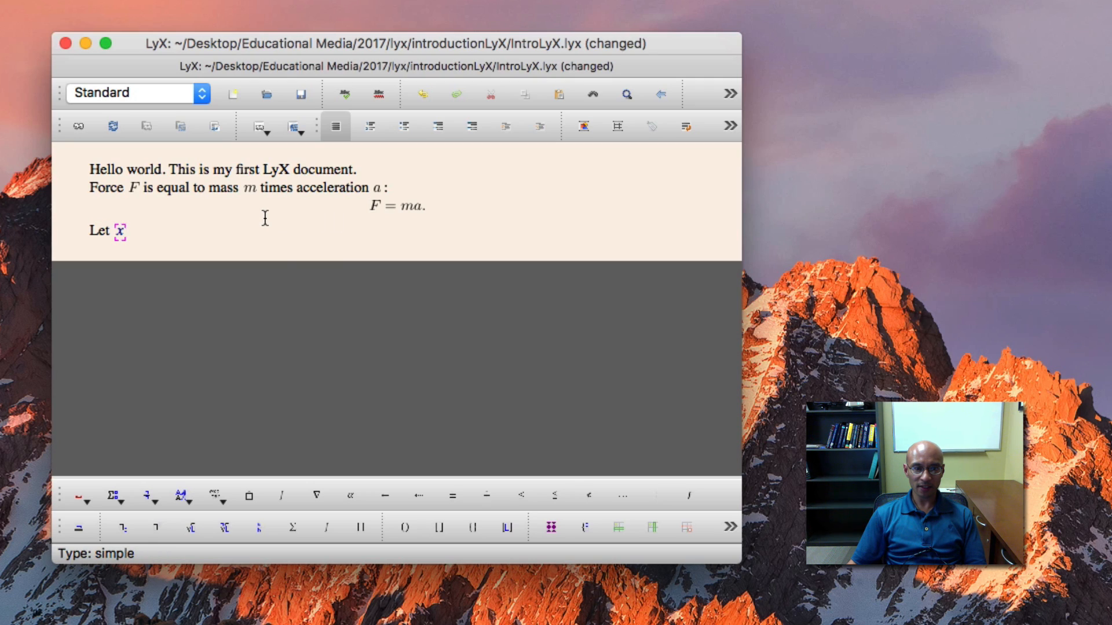
{"action": "mouse_move", "coordinate": [406, 527]}
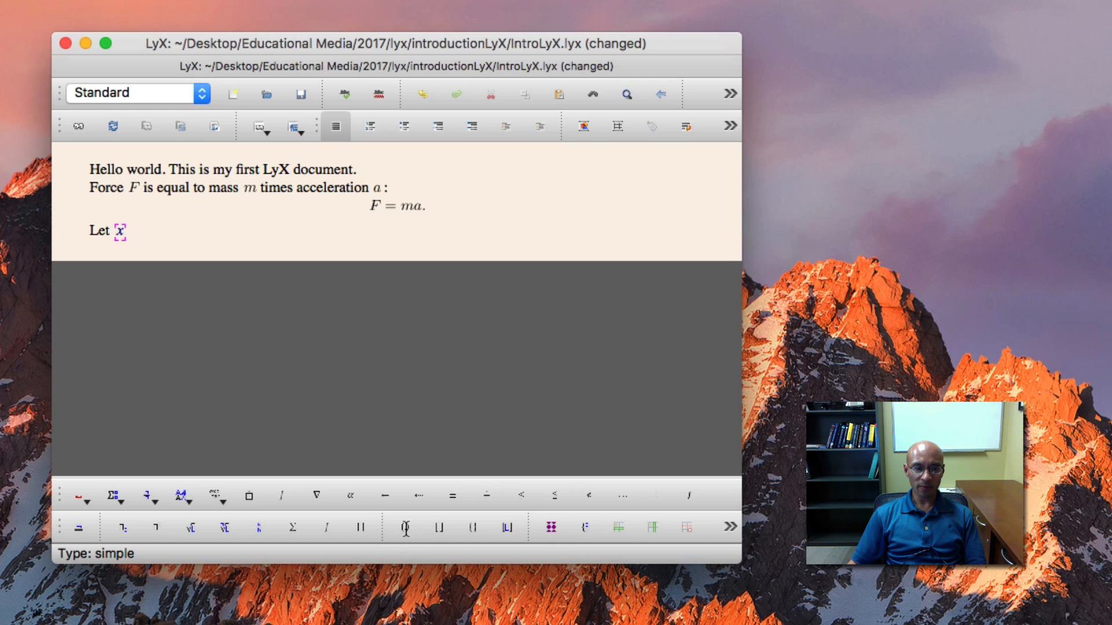
{"action": "left_click", "coordinate": [405, 528]}
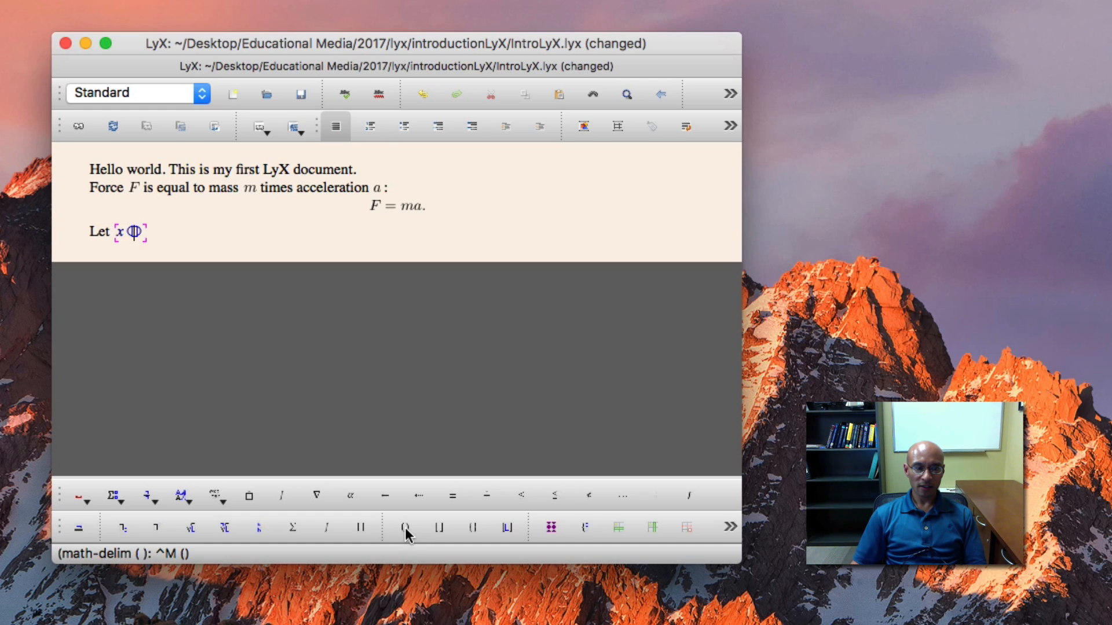
{"action": "type", "text": "be the position of a particle at time t. Then, its instantaneous velocity is v (t), which is the time"}
{"action": "type", "text": "v(t) ="}
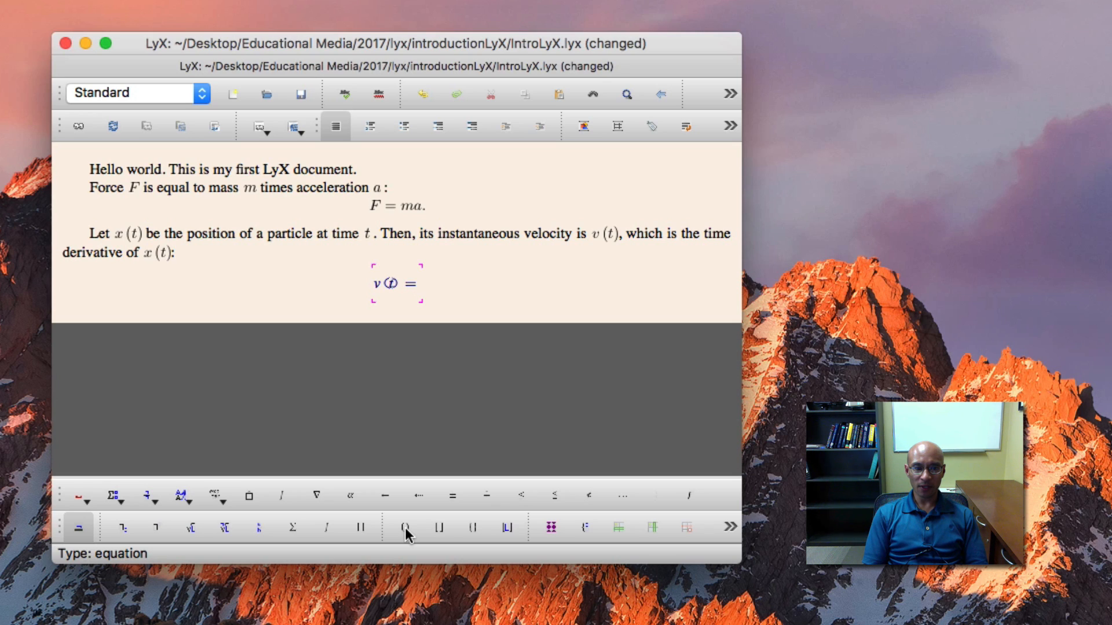
{"action": "type", "text": "\\frac"}
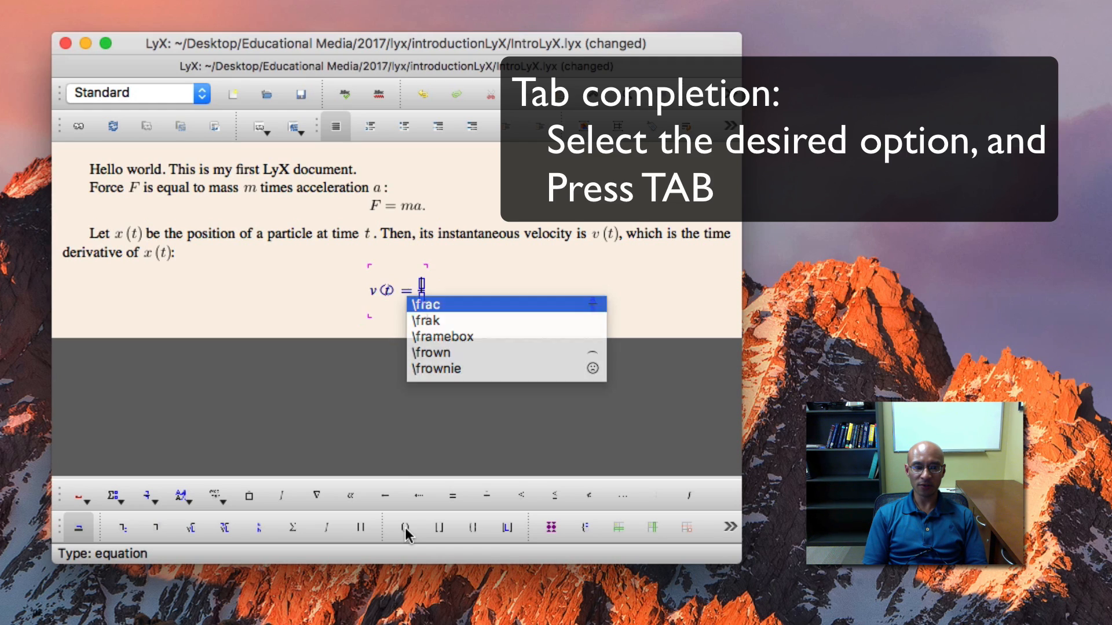
{"action": "key", "text": "Tab"}
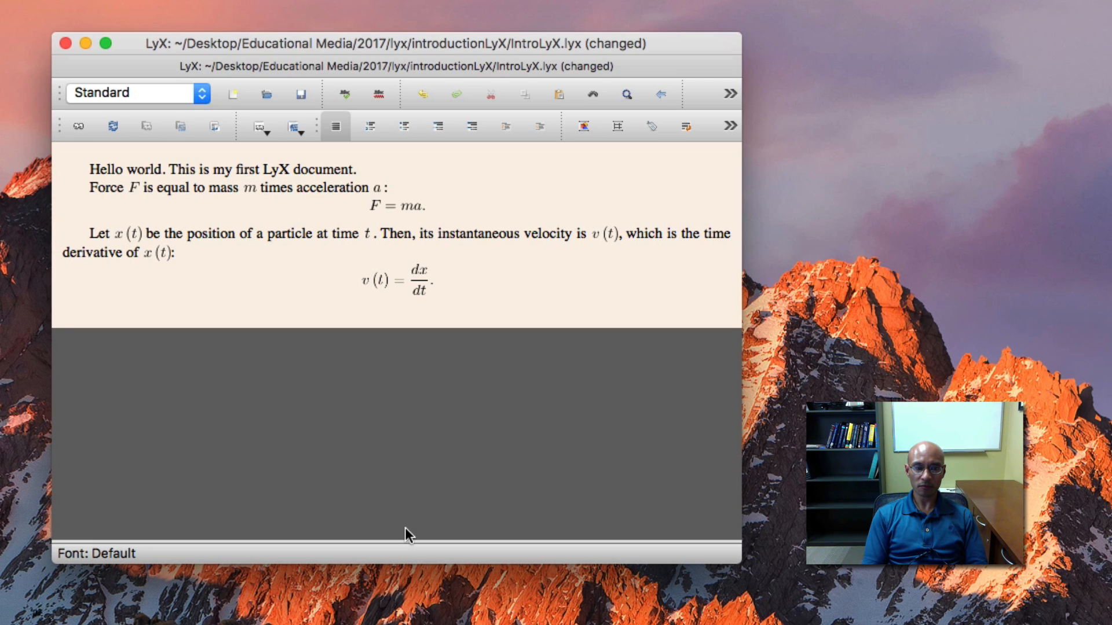
Type 'Also, this means that position is the time integral of velocity:'.
{"action": "type", "text": "Also, t"}
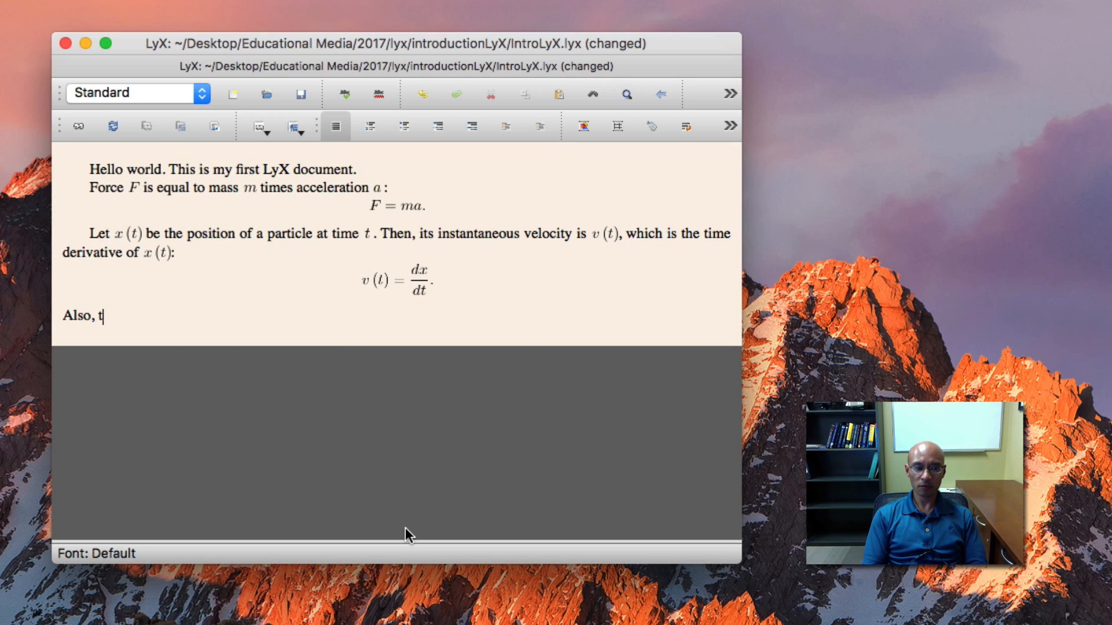
{"action": "type", "text": "his means that"}
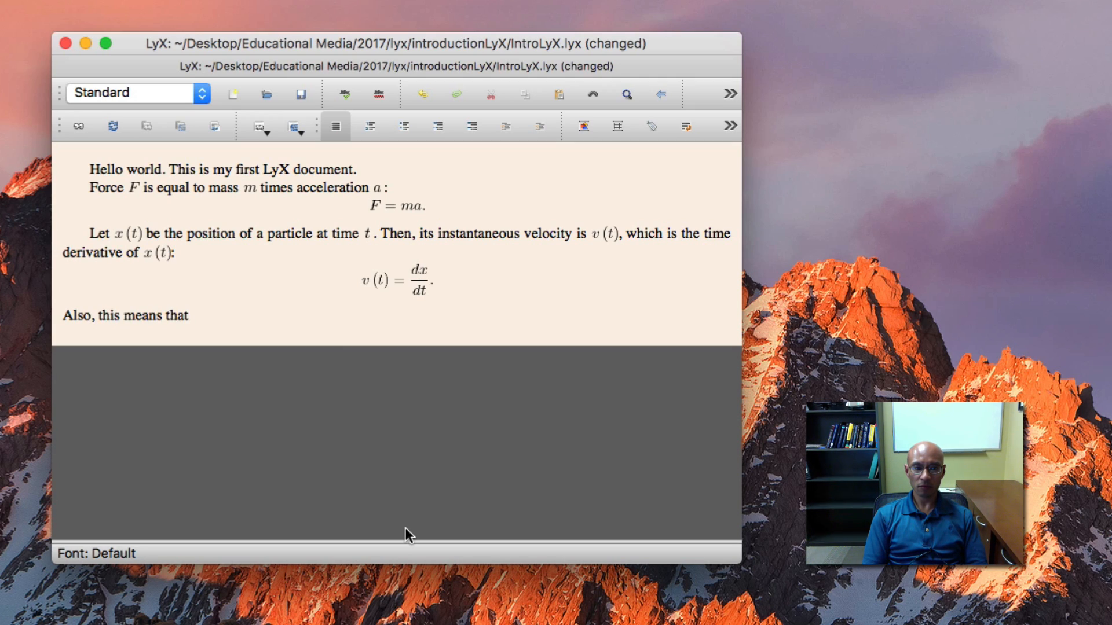
{"action": "type", "text": "po"}
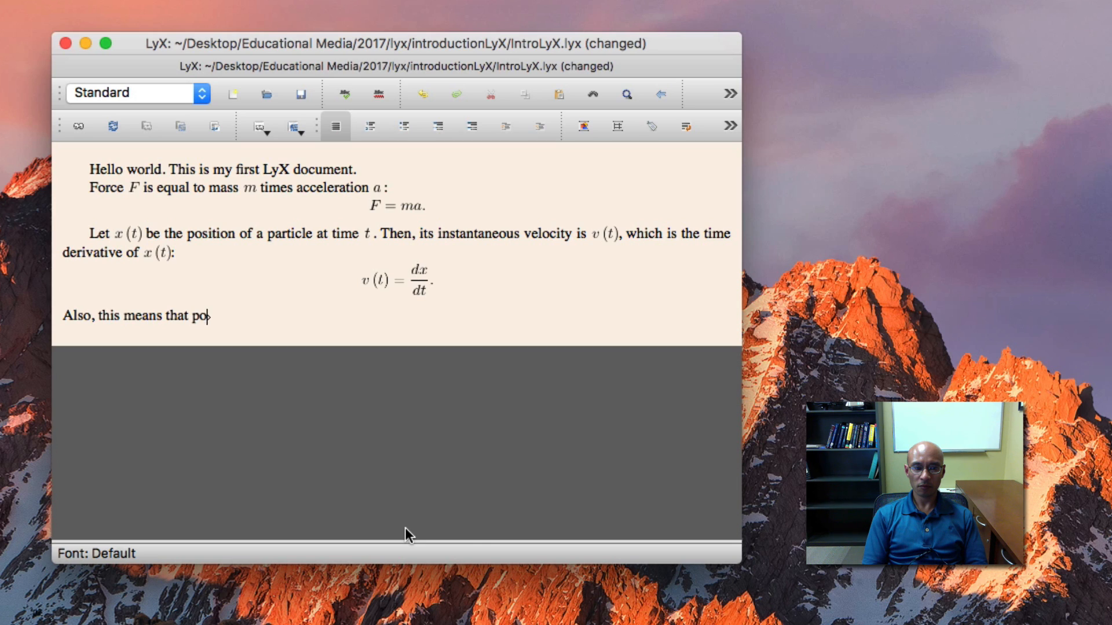
{"action": "type", "text": "sition is the ti"}
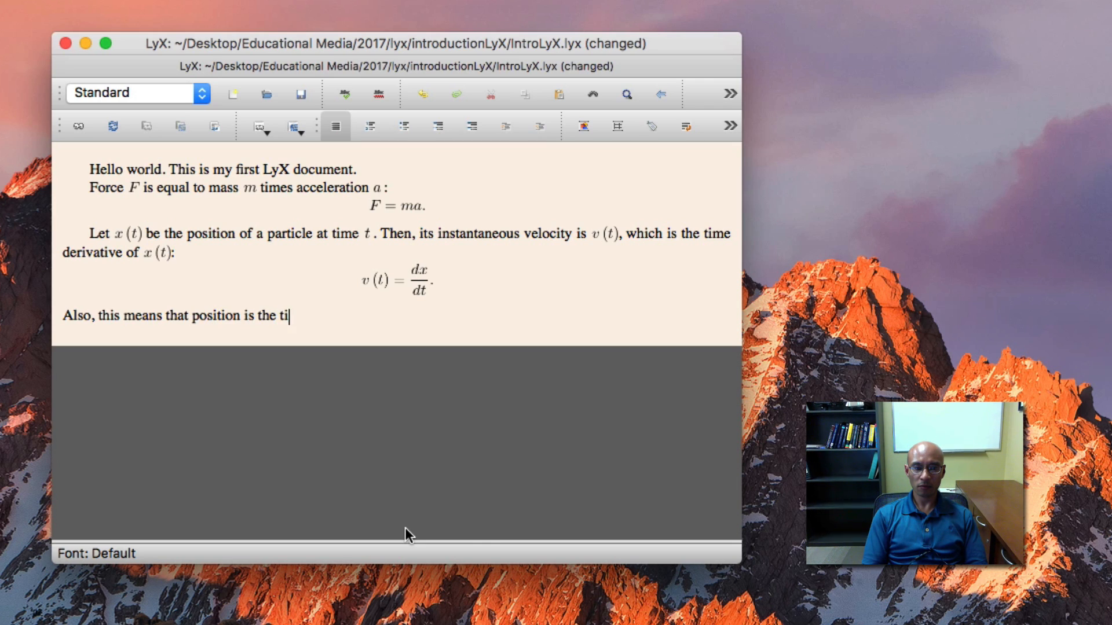
{"action": "type", "text": "me integral of"}
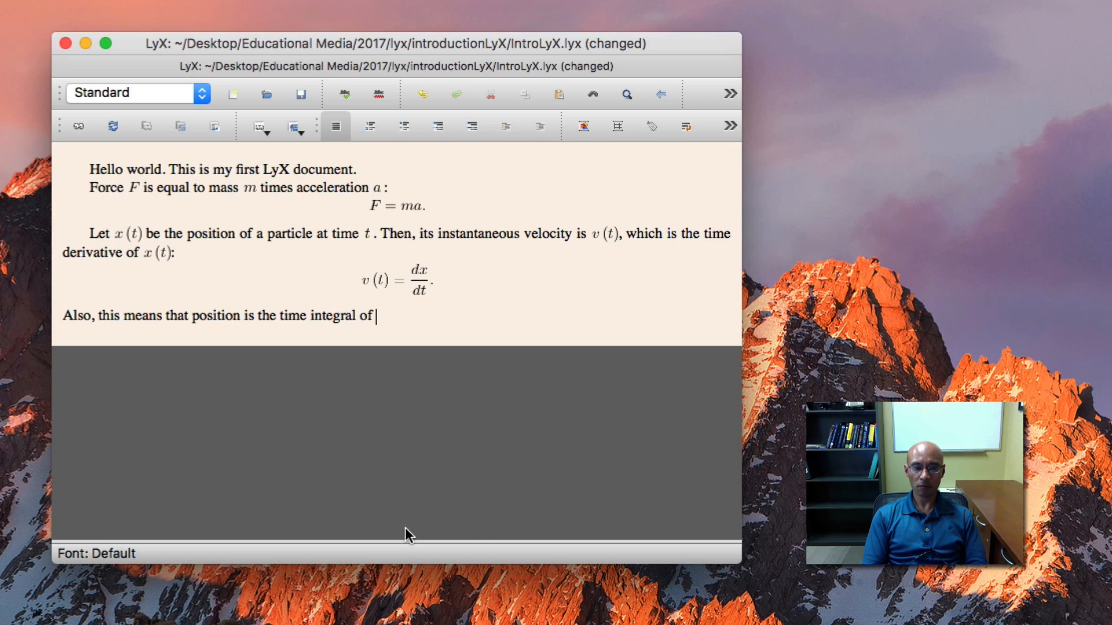
{"action": "type", "text": "velocity:"}
{"action": "type", "text": "v("}
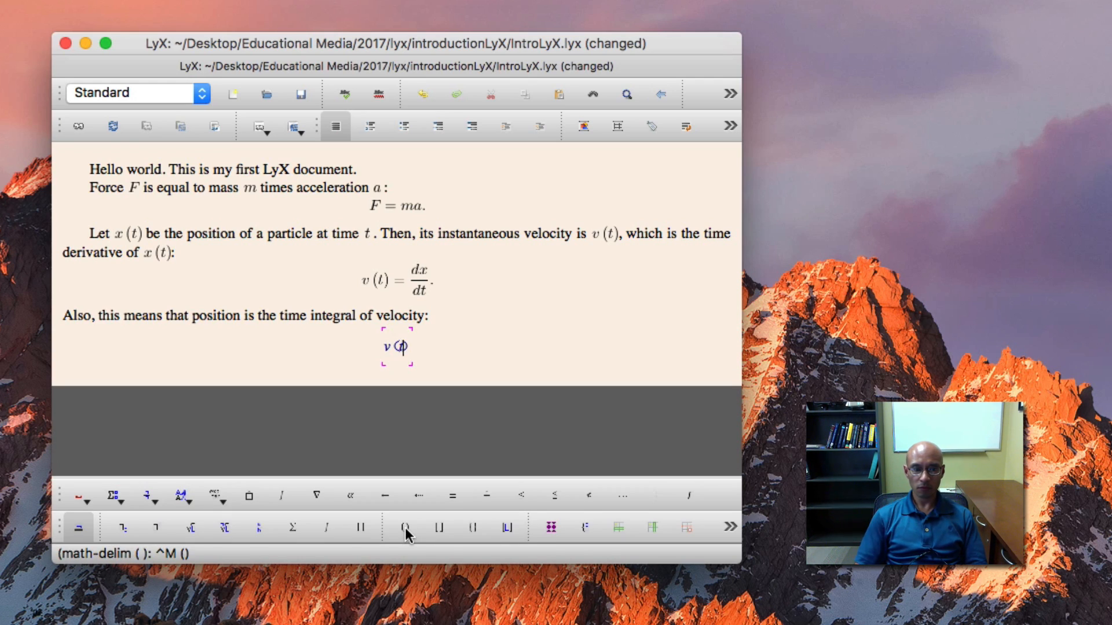
Type the display equation x(t) = x(t₀) + ∫ from t₀ to t of v(τ) dτ.
{"action": "type", "text": "="}
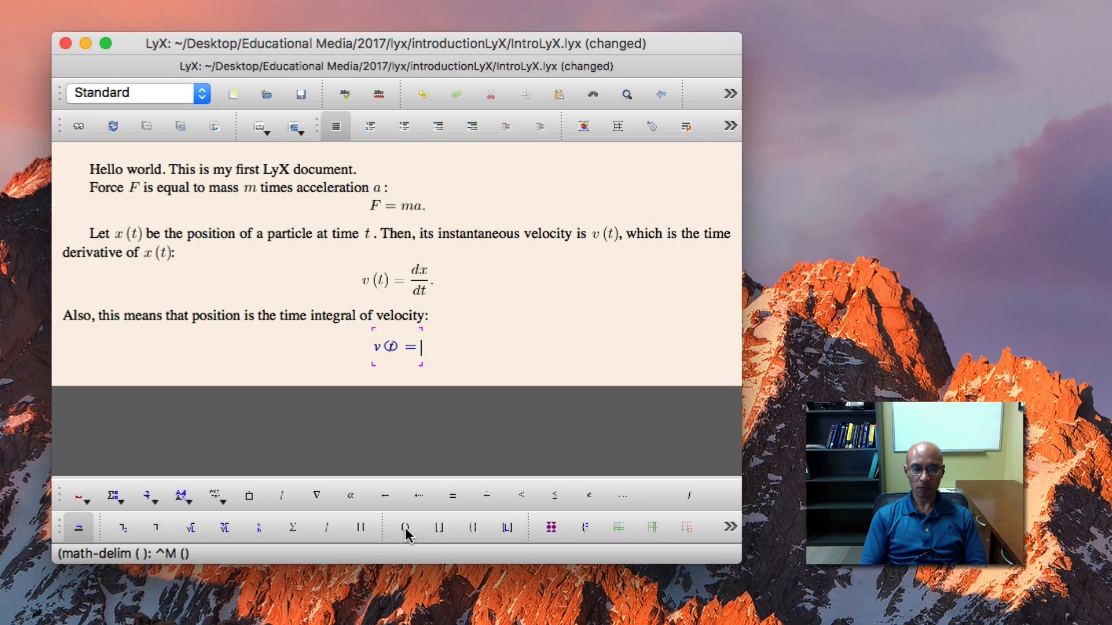
{"action": "type", "text": "v(t)"}
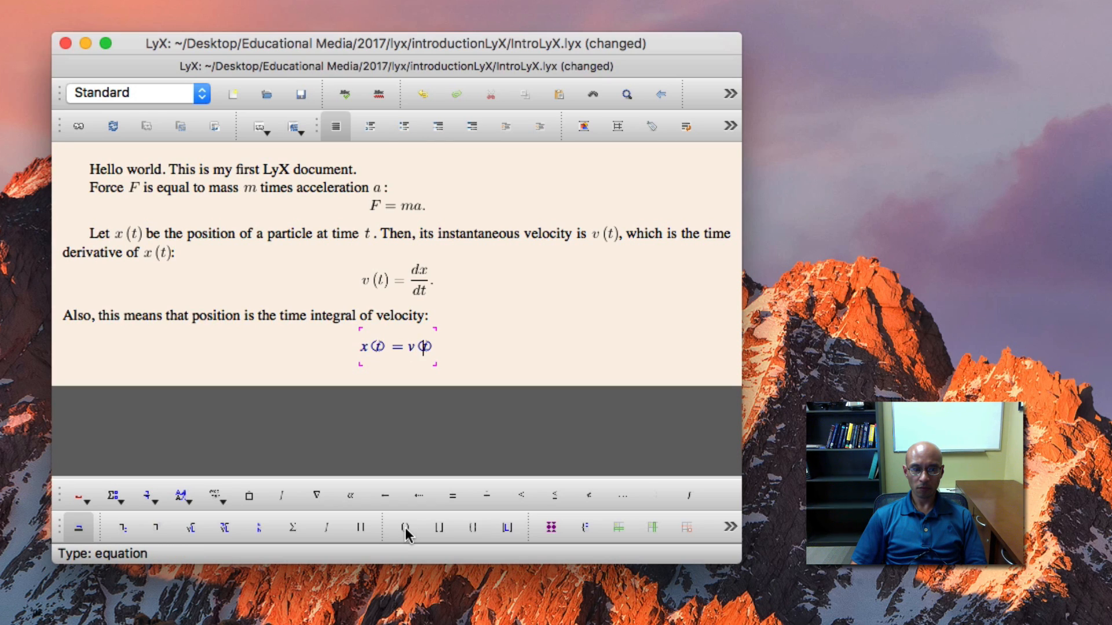
{"action": "type", "text": "x"}
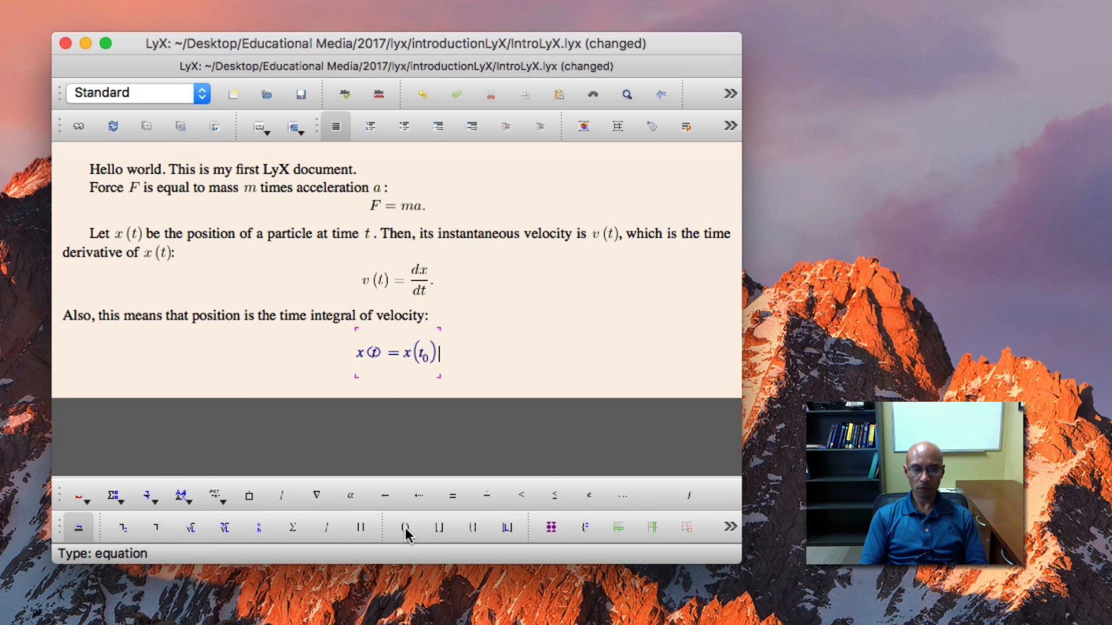
{"action": "type", "text": "+ \\int"}
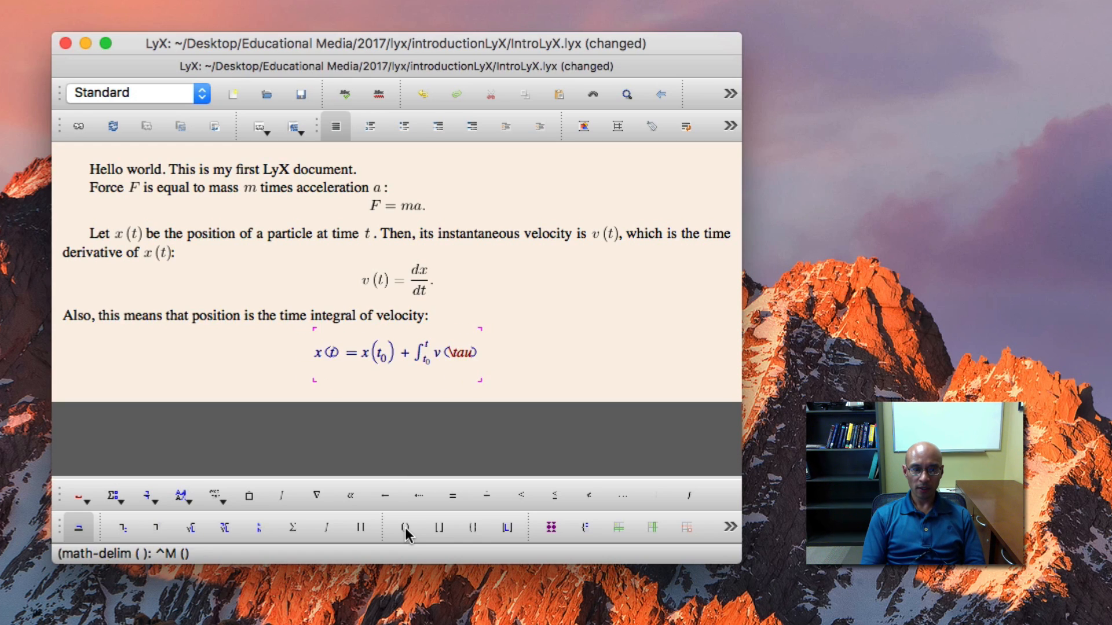
{"action": "type", "text": "\\tau"}
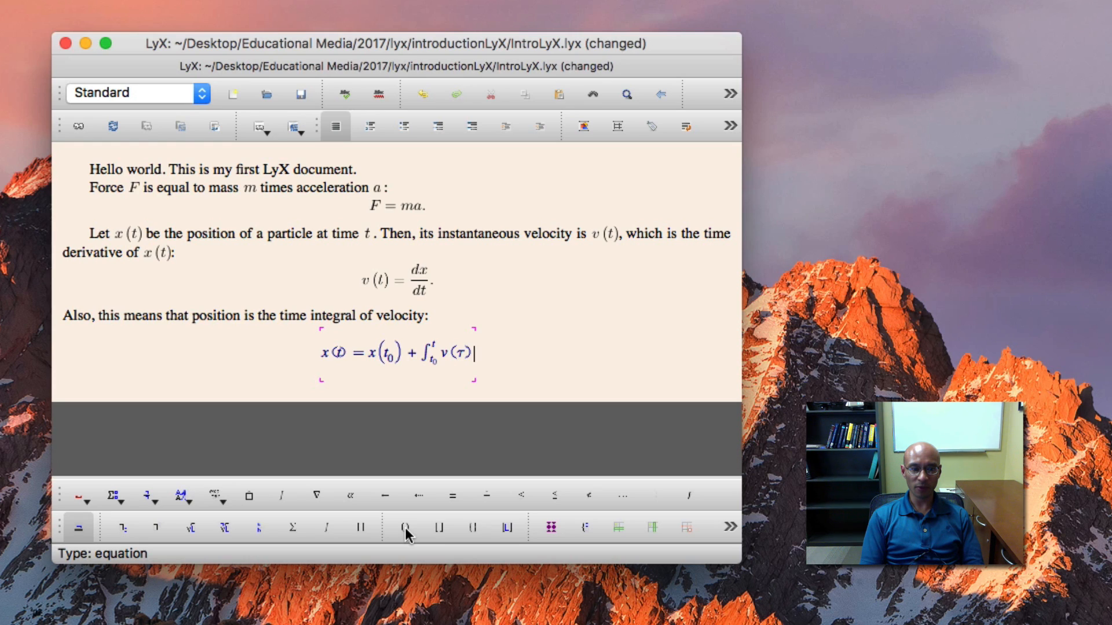
{"action": "type", "text": "d"}
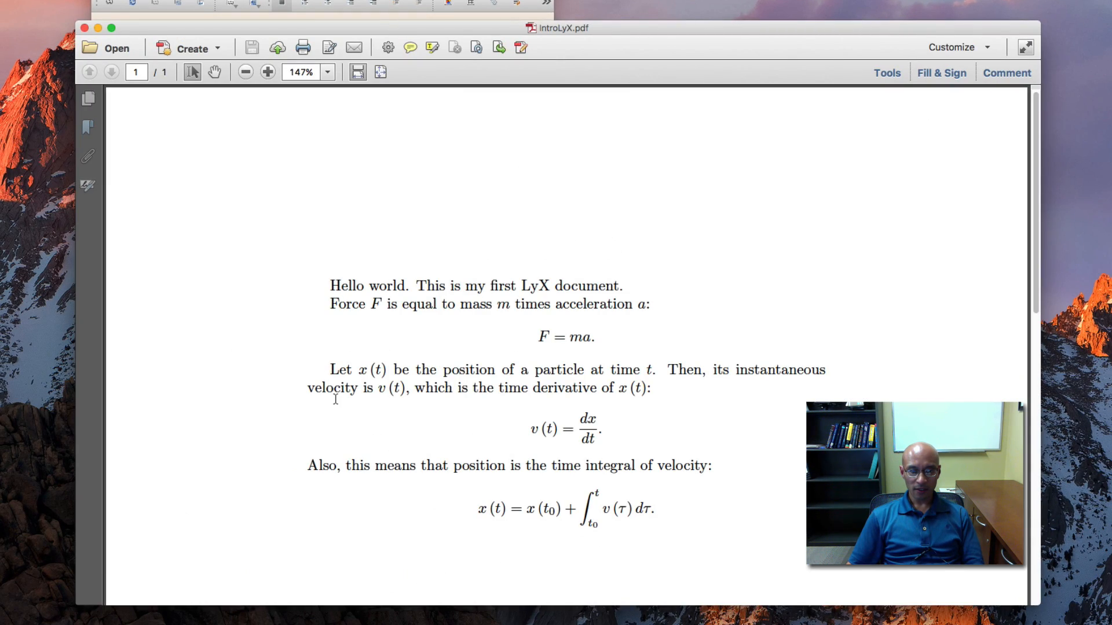
{"action": "mouse_move", "coordinate": [418, 404]}
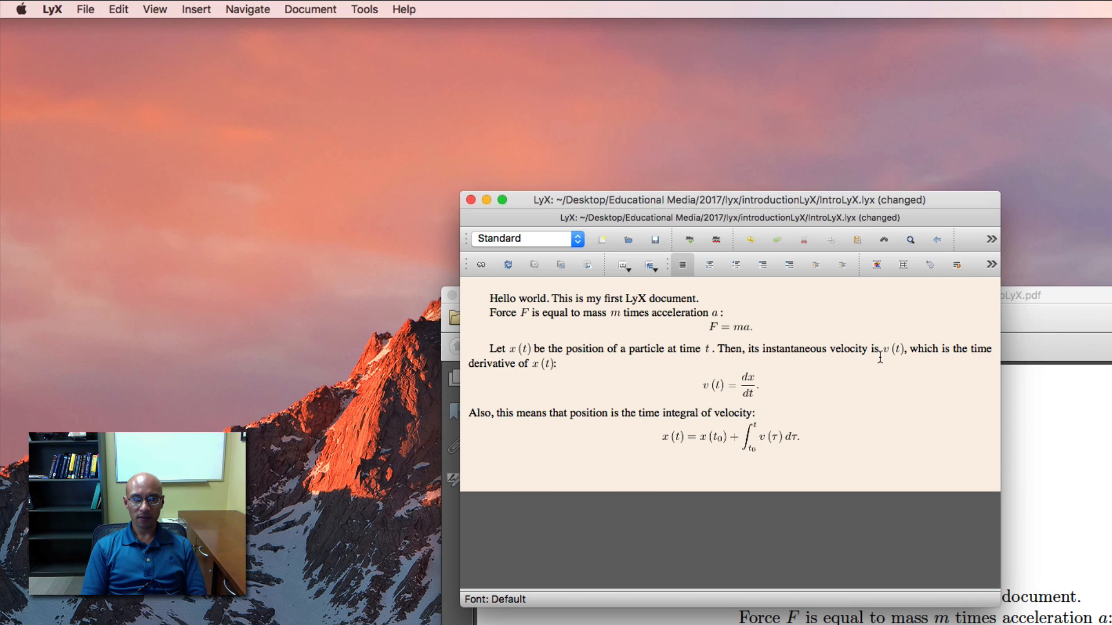
Type the quantum mechanical typesetting paragraph, save, and open Document > Settings.
{"action": "type", "text": "In this new paragraph, I will do some quantum mechanical typesetting."}
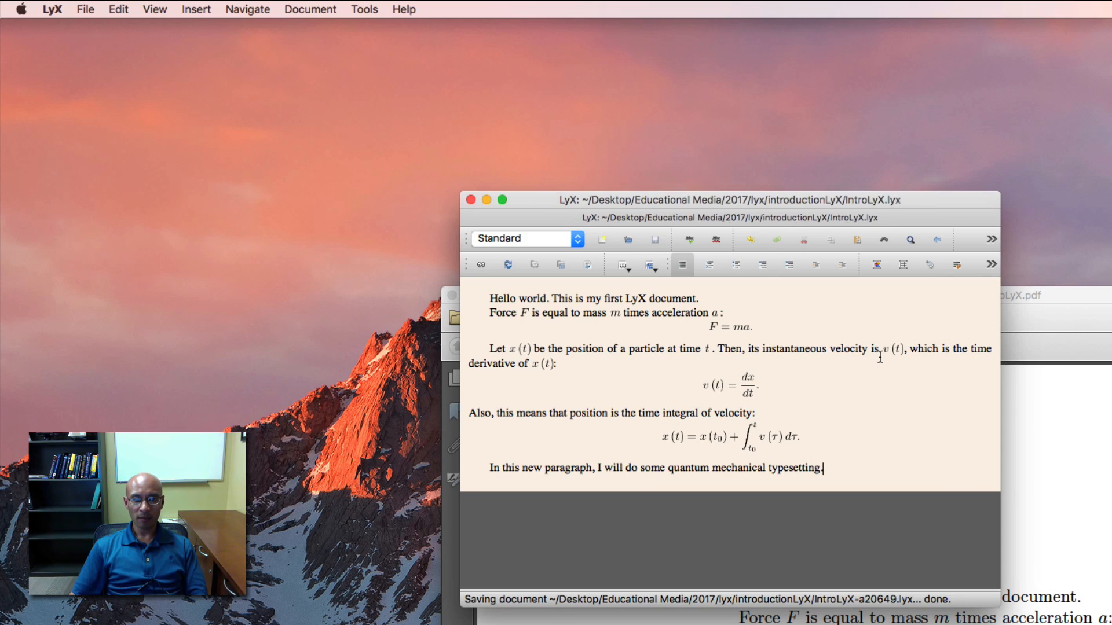
{"action": "mouse_move", "coordinate": [1032, 356]}
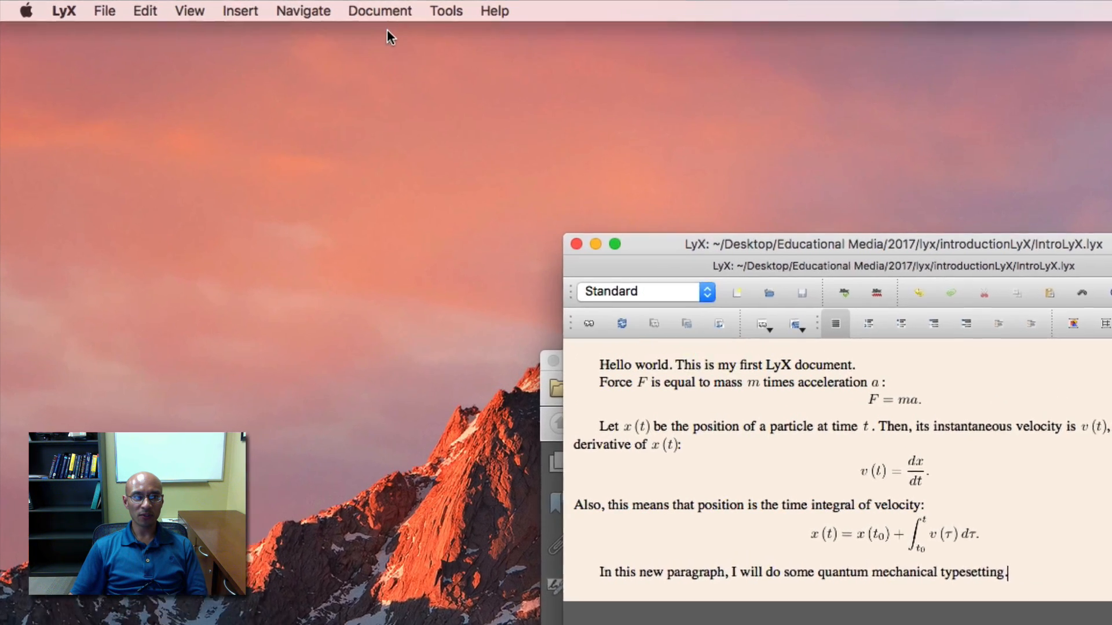
{"action": "left_click", "coordinate": [379, 11]}
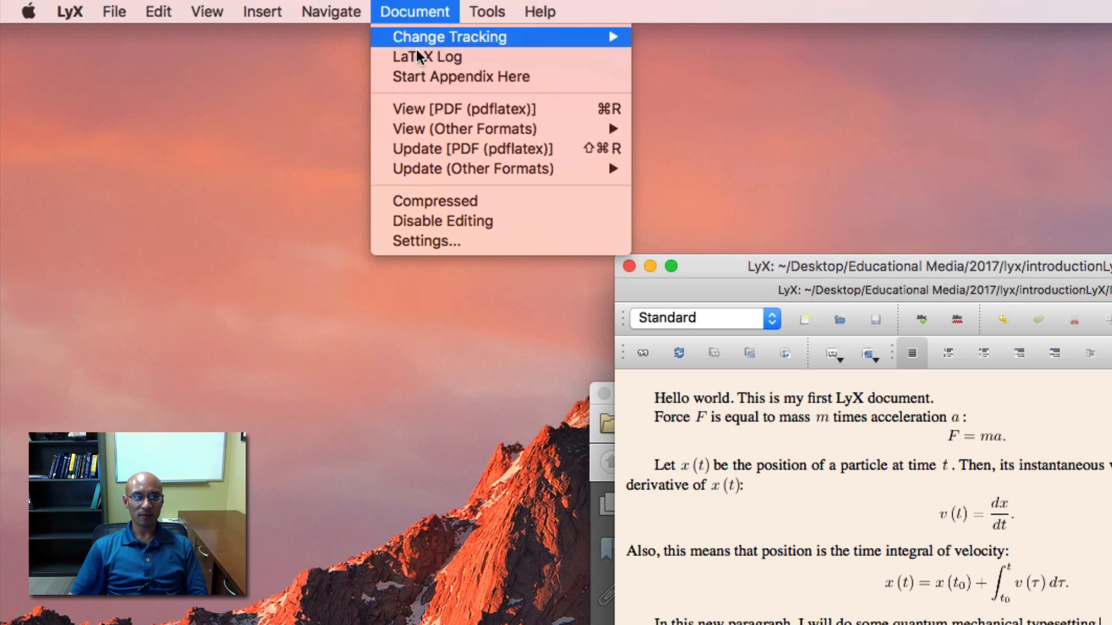
{"action": "mouse_move", "coordinate": [426, 240]}
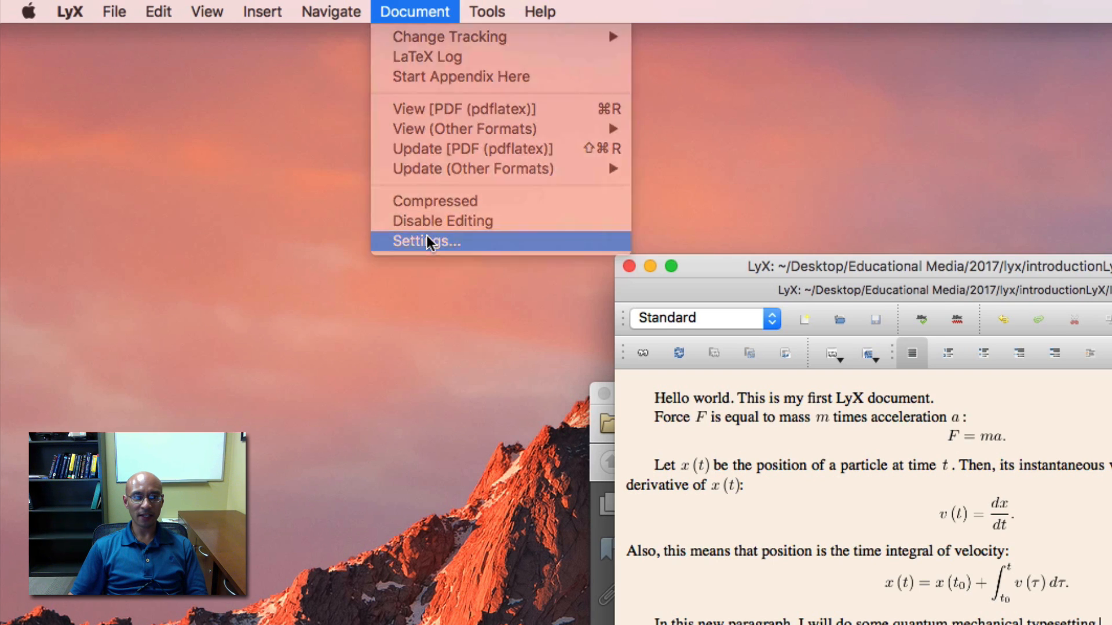
{"action": "left_click", "coordinate": [425, 241]}
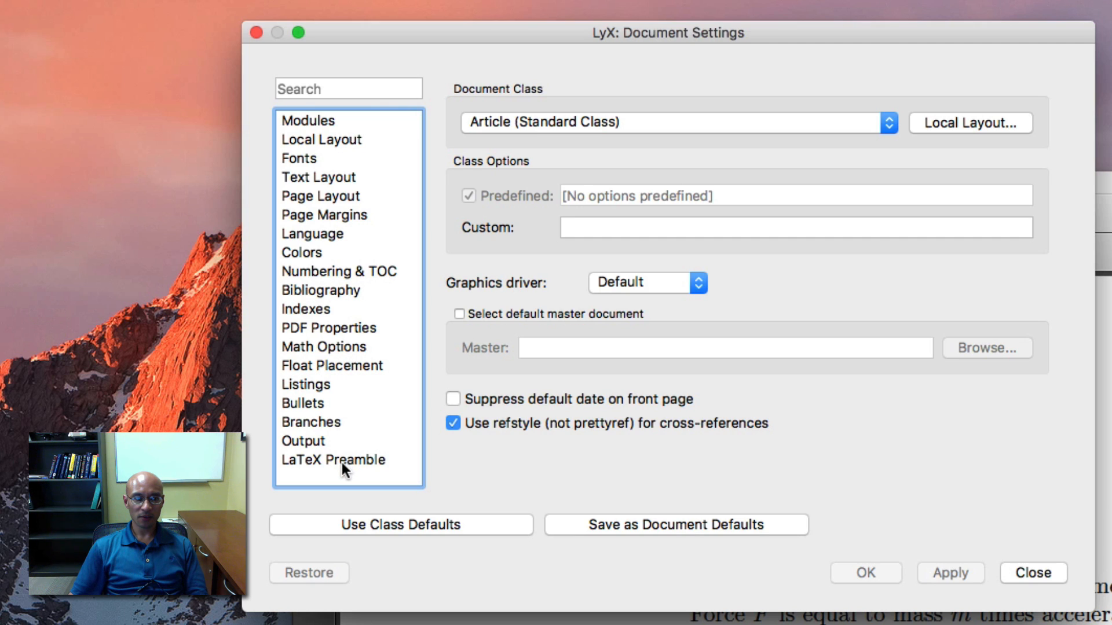
Enter \usepackage{braket} in the LaTeX Preamble settings and accept with OK.
{"action": "left_click", "coordinate": [333, 459]}
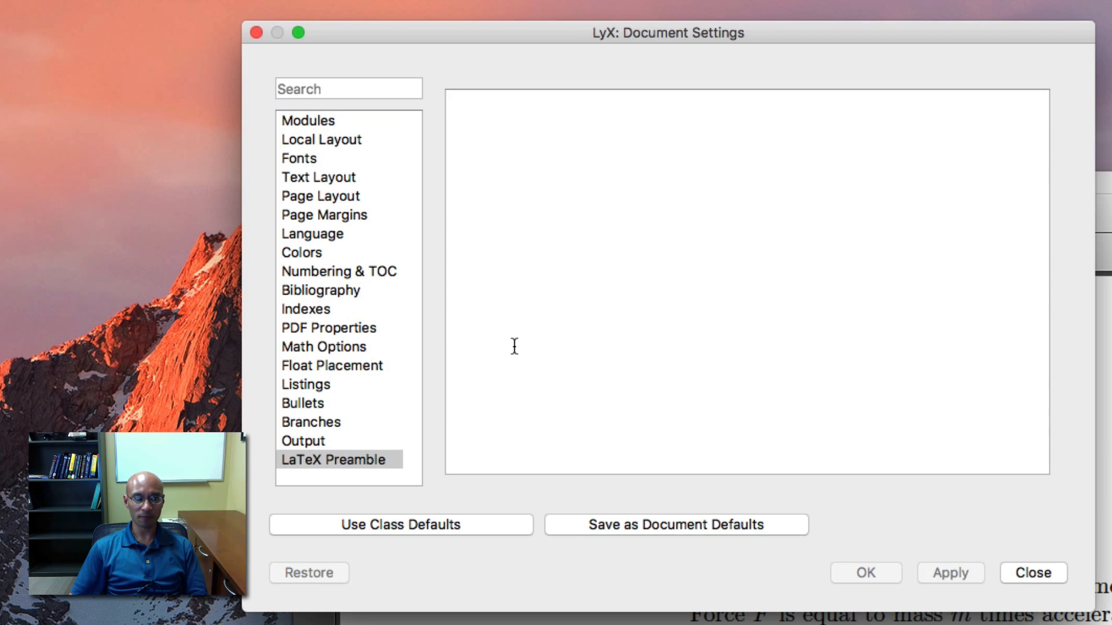
{"action": "left_click", "coordinate": [520, 271]}
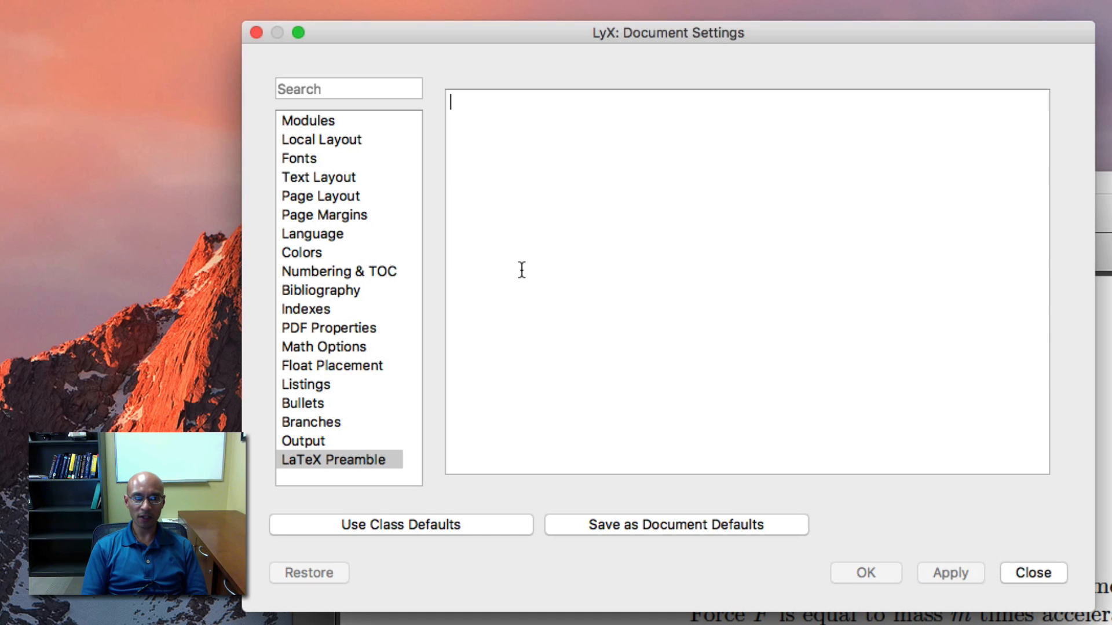
{"action": "type", "text": "\\"}
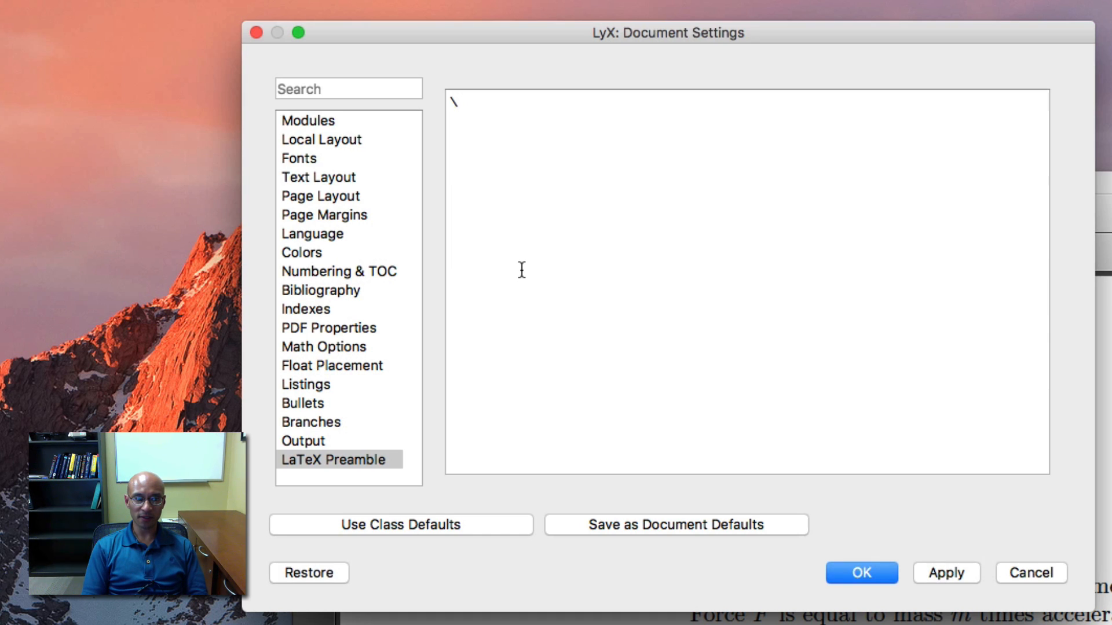
{"action": "type", "text": "usepackage{braket}"}
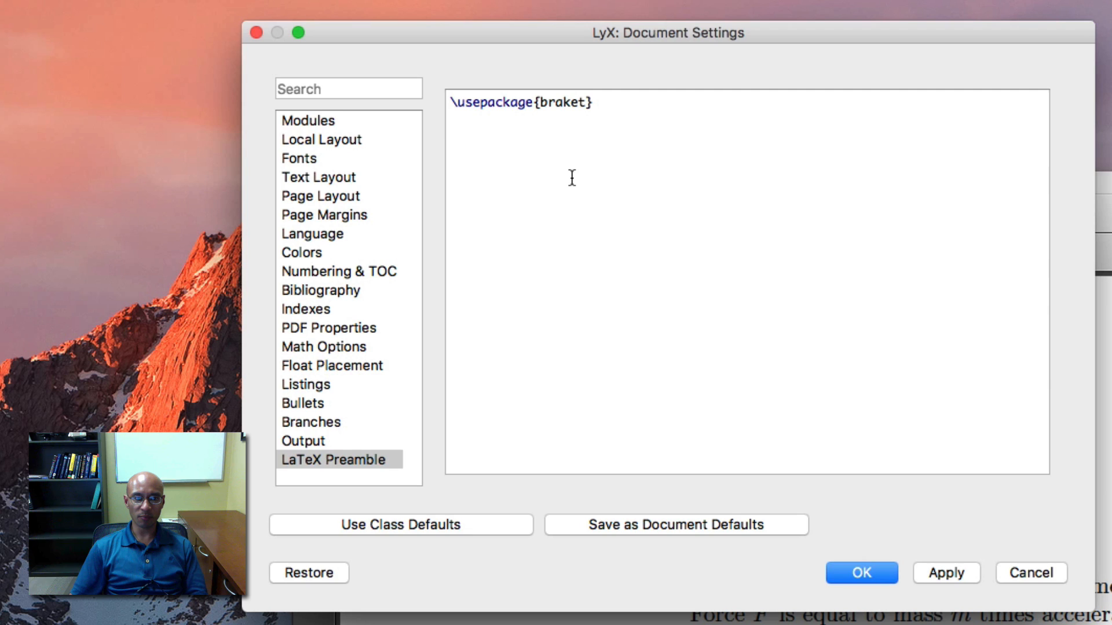
{"action": "mouse_move", "coordinate": [879, 577]}
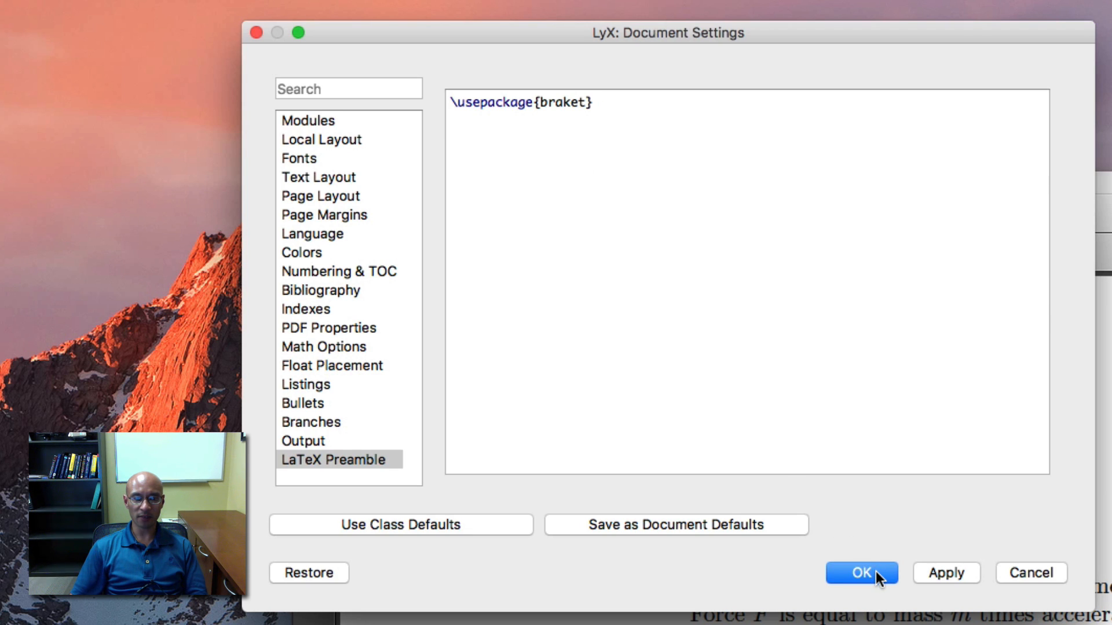
{"action": "left_click", "coordinate": [860, 573]}
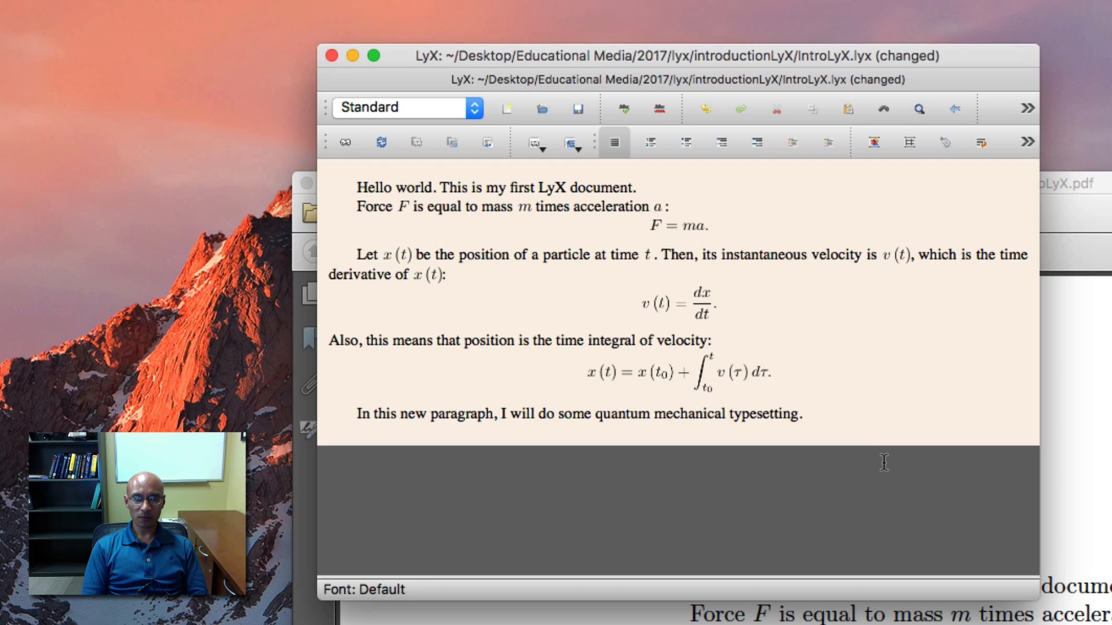
{"action": "left_click", "coordinate": [802, 414]}
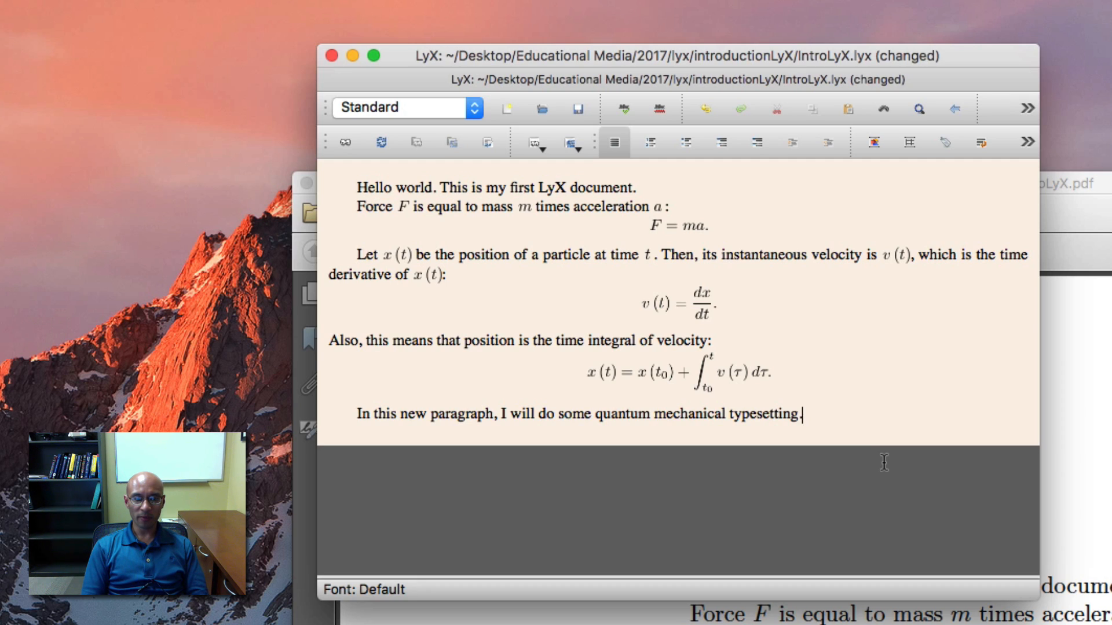